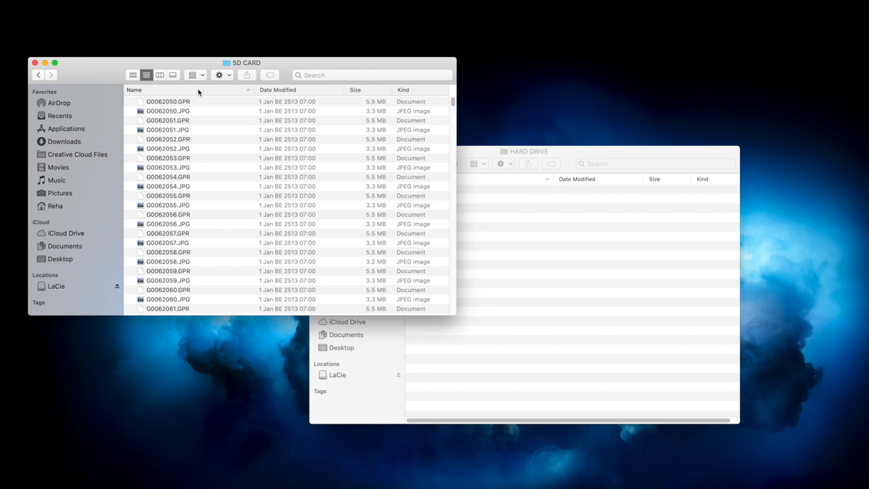
{"action": "mouse_move", "coordinate": [189, 108]}
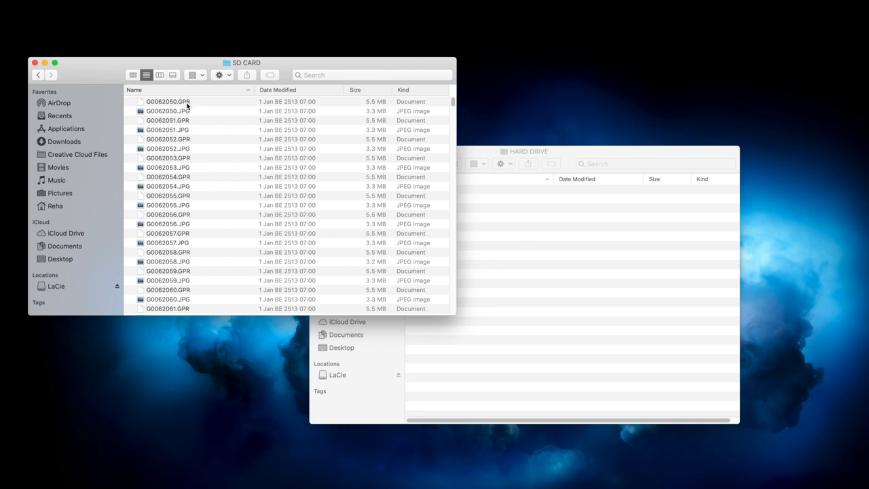
Step: Select the first GPR and JPG pair, then every photo file on the SD card
{"action": "left_click", "coordinate": [168, 101]}
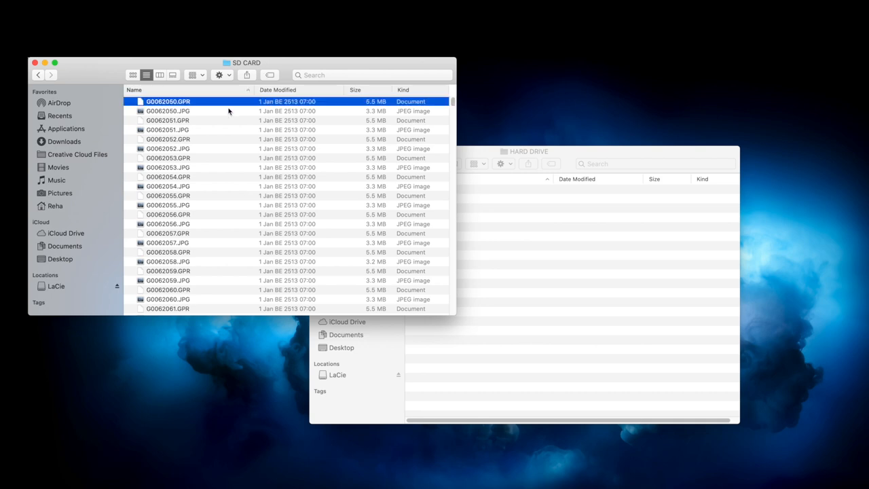
{"action": "mouse_move", "coordinate": [185, 114]}
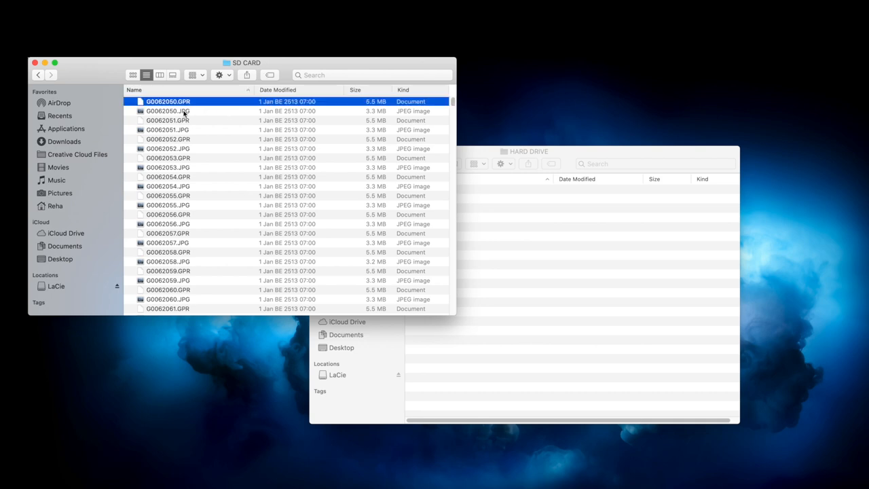
{"action": "left_click", "coordinate": [168, 111]}
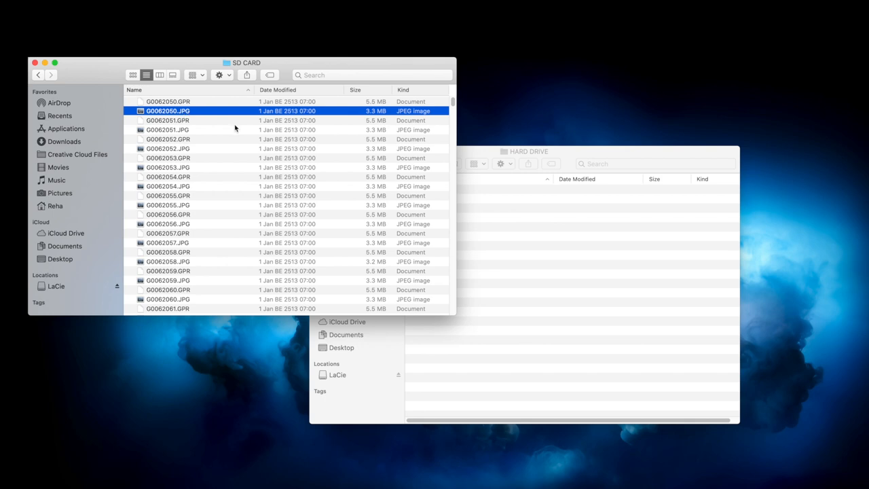
{"action": "key", "text": "cmd+a"}
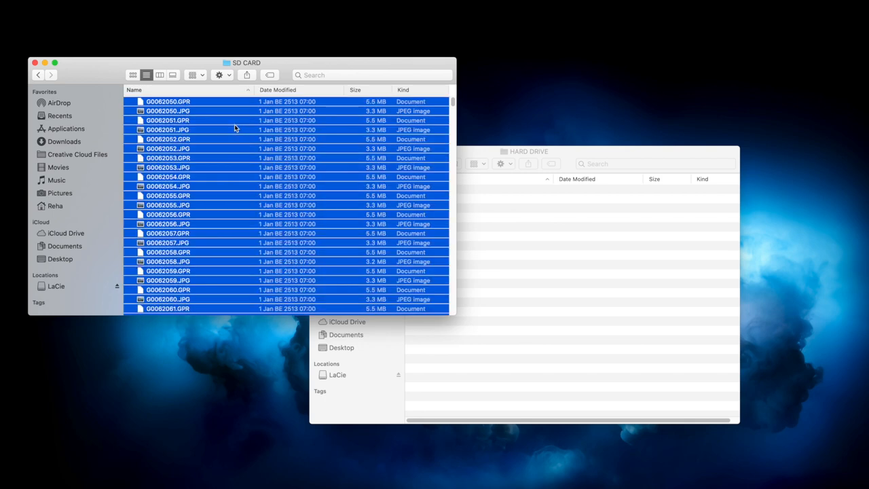
{"action": "mouse_move", "coordinate": [410, 187]}
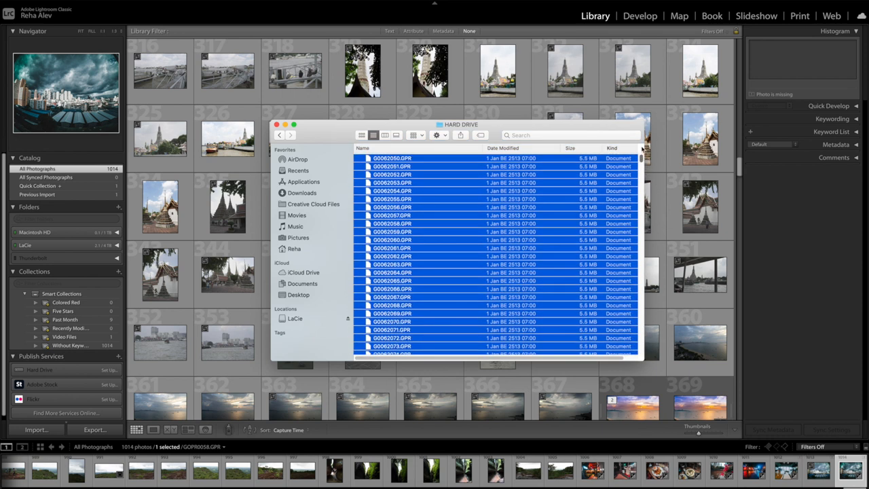
Step: Select the first copied GPR file on the hard drive and scroll through the list
{"action": "left_click", "coordinate": [391, 157]}
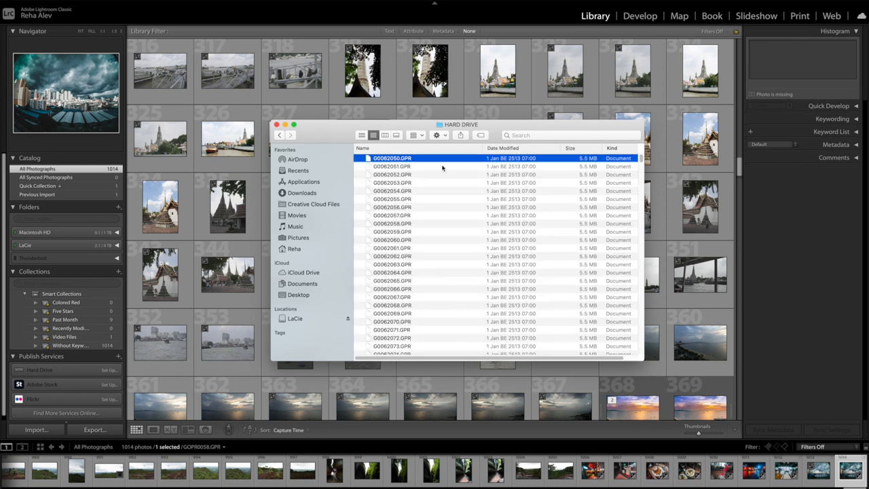
{"action": "scroll", "scroll_direction": "down", "scroll_amount": 3}
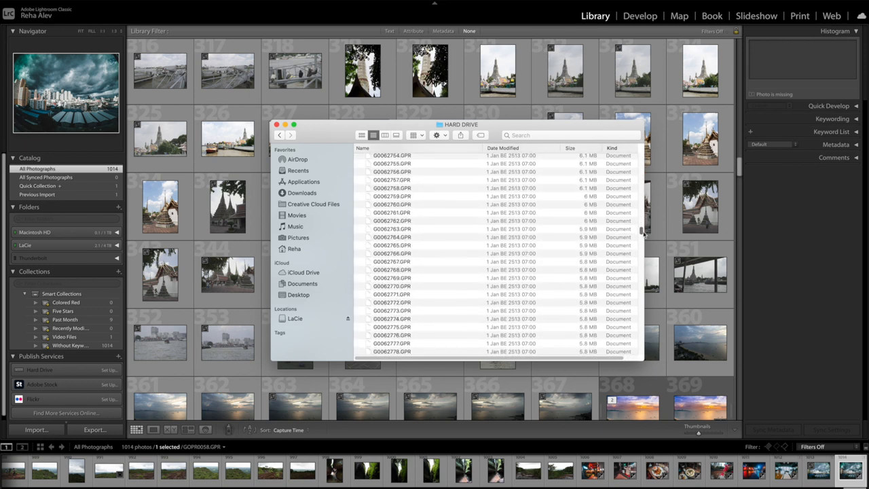
{"action": "scroll", "scroll_direction": "down", "scroll_amount": 3}
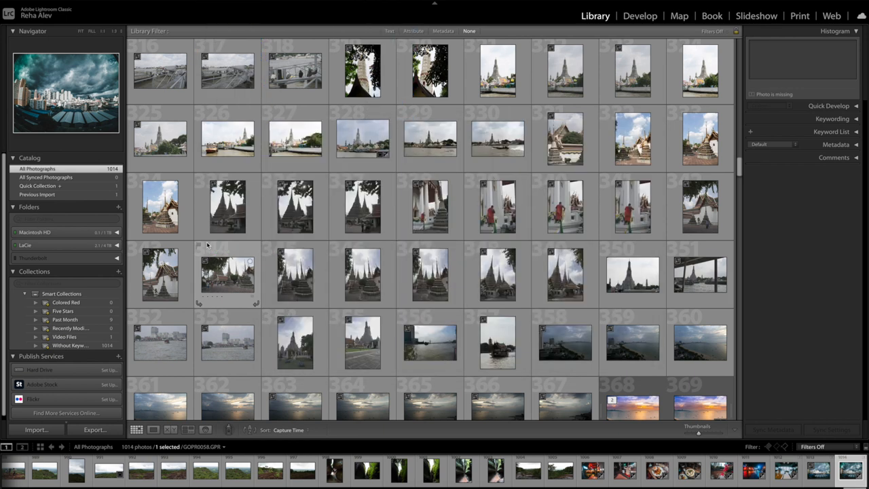
Step: Import the LaCie time-lapse folder of GPR frames into the Lightroom catalog
{"action": "left_click", "coordinate": [35, 429]}
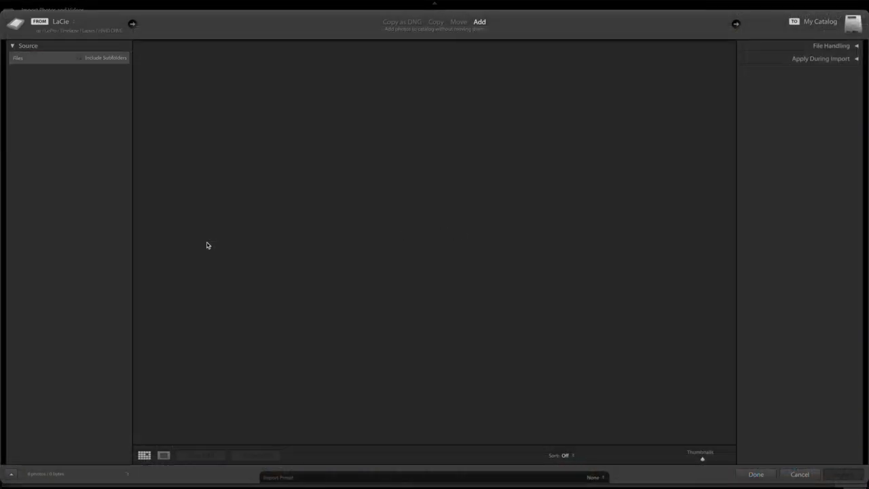
{"action": "left_click", "coordinate": [55, 170]}
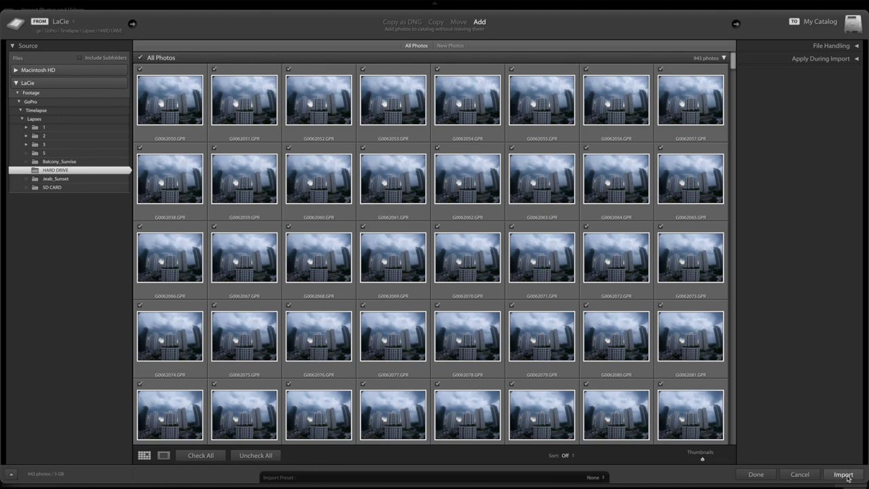
{"action": "left_click", "coordinate": [842, 474]}
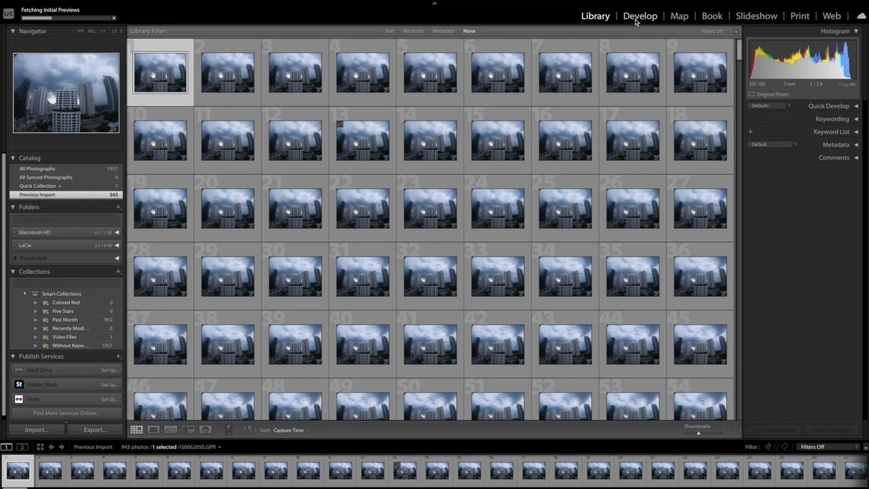
Step: Switch to the Develop module and select the first frame in the filmstrip
{"action": "left_click", "coordinate": [639, 16]}
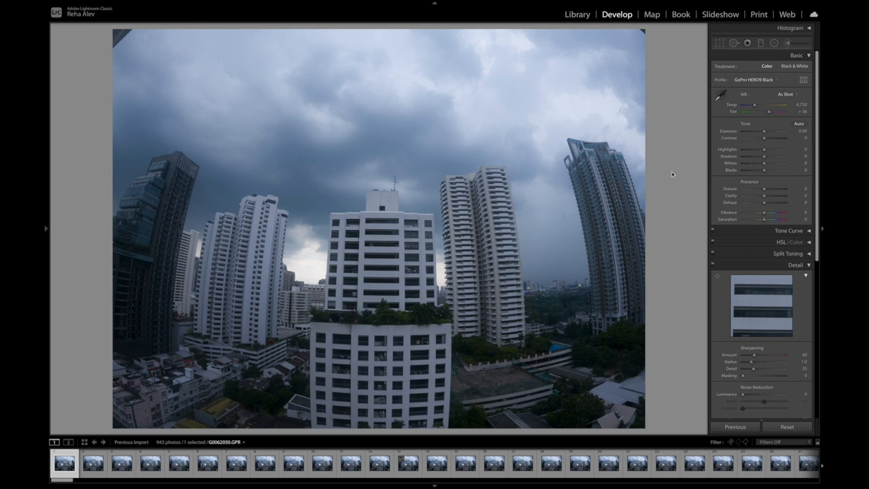
{"action": "left_click", "coordinate": [99, 442]}
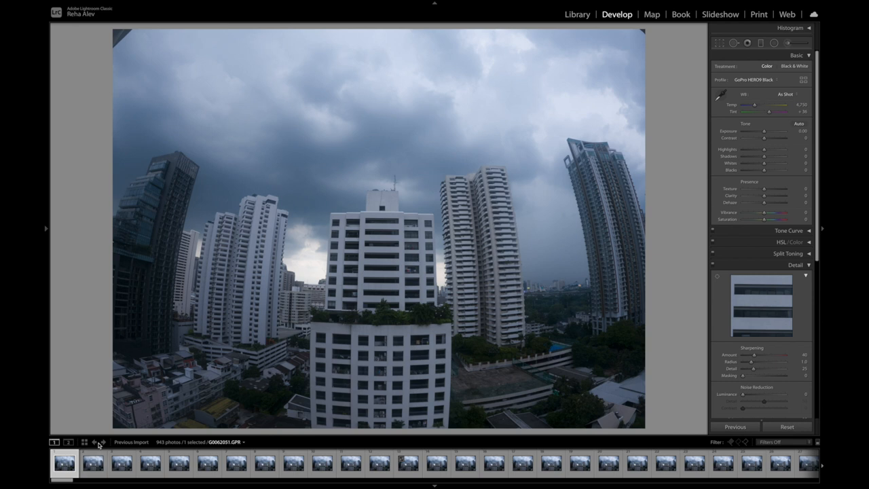
{"action": "left_click", "coordinate": [94, 443]}
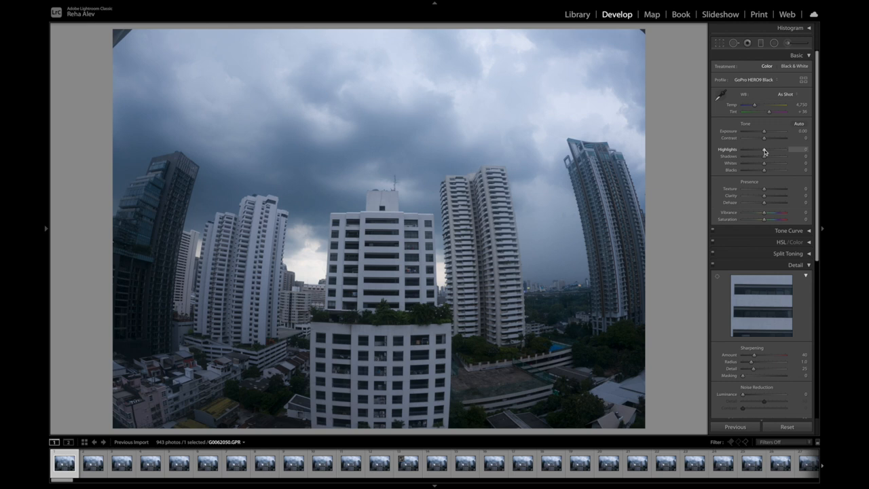
{"action": "mouse_move", "coordinate": [790, 99]}
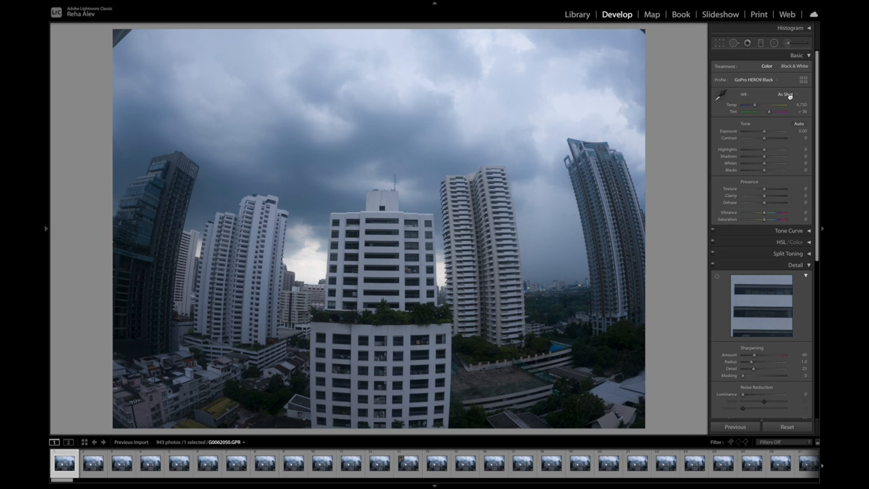
{"action": "left_click", "coordinate": [787, 95]}
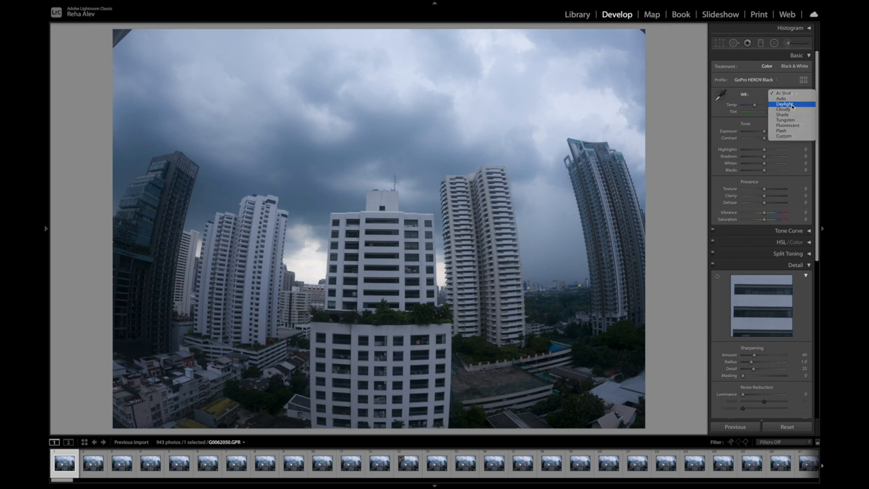
{"action": "left_click", "coordinate": [782, 98]}
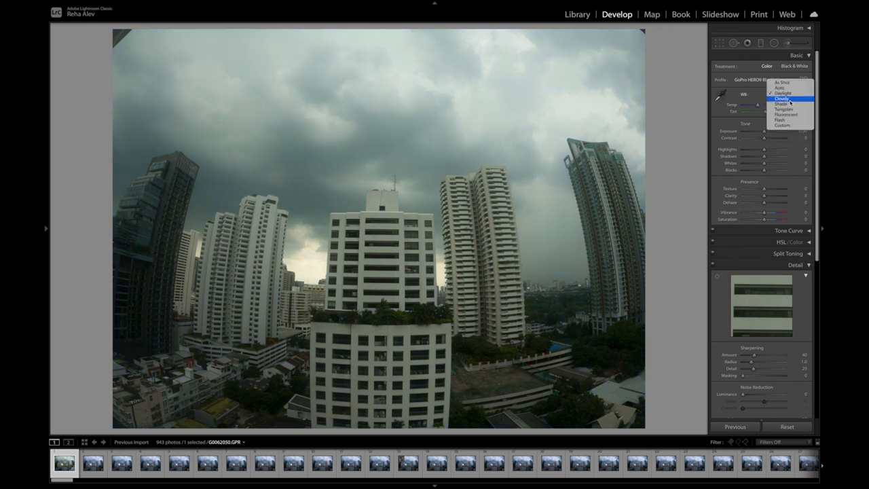
{"action": "left_click", "coordinate": [784, 92]}
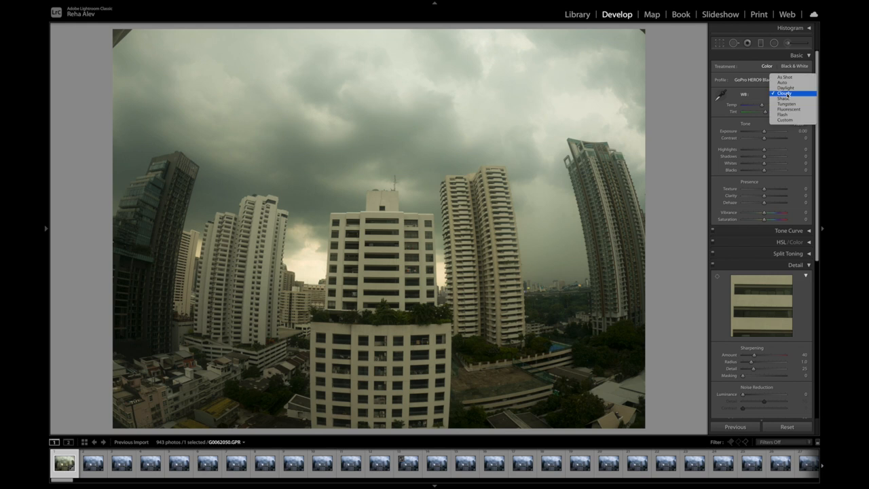
{"action": "left_click", "coordinate": [784, 98]}
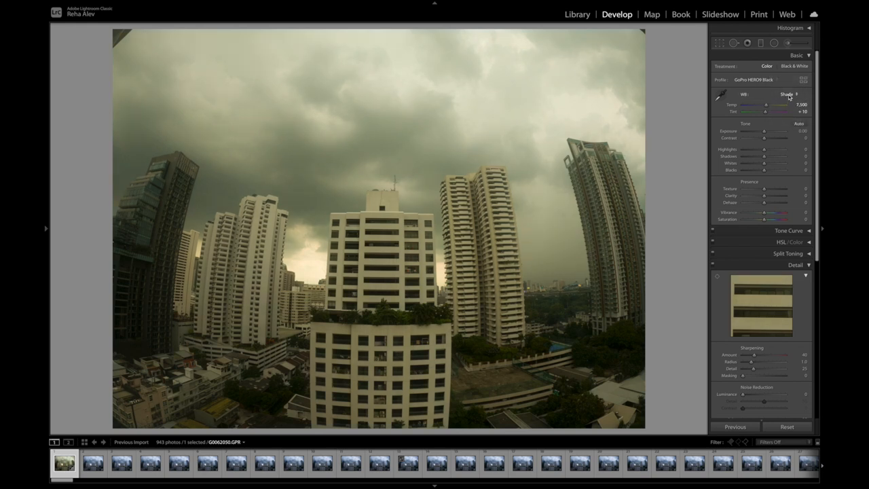
{"action": "left_click", "coordinate": [784, 95]}
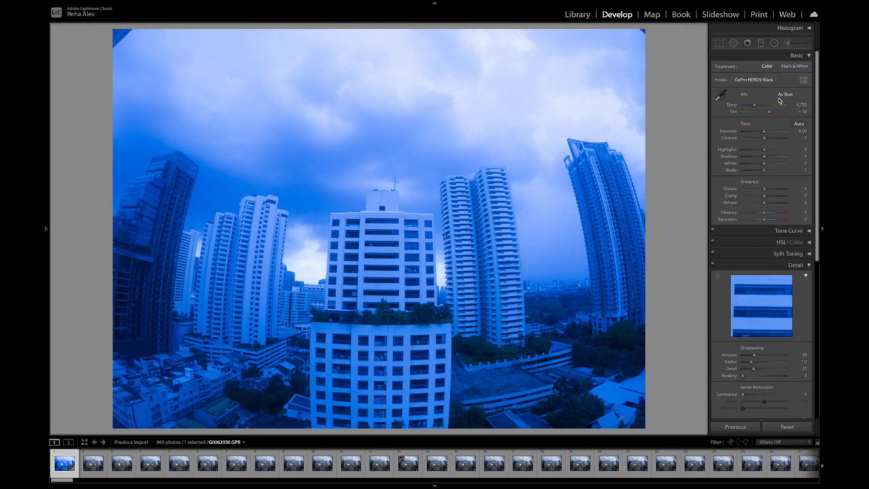
{"action": "left_click_drag", "start_coordinate": [753, 105], "coordinate": [754, 105]}
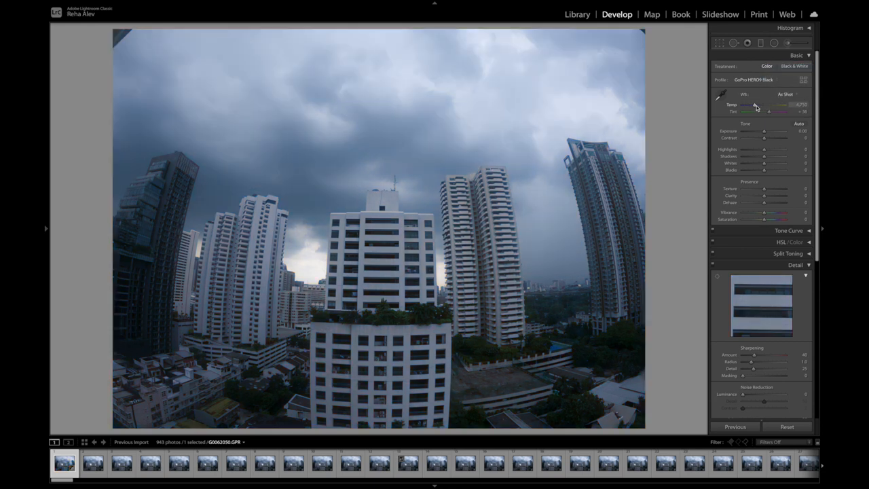
{"action": "left_click_drag", "start_coordinate": [754, 105], "coordinate": [747, 105]}
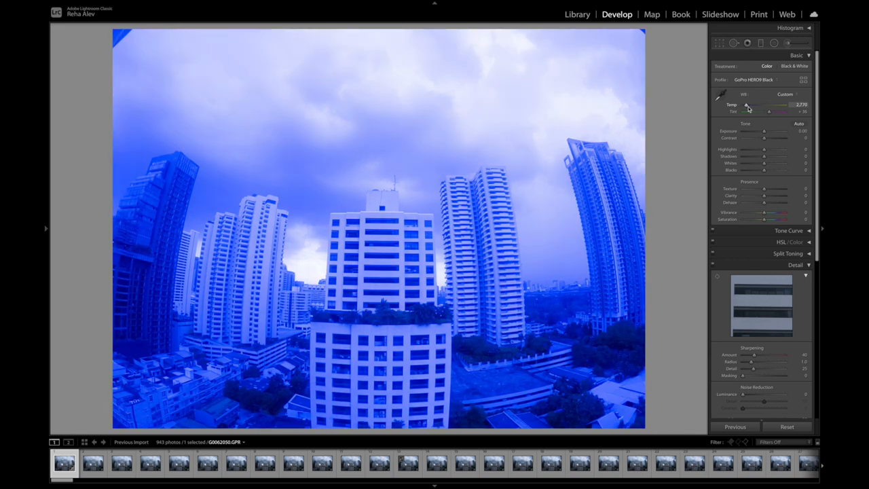
{"action": "left_click_drag", "start_coordinate": [747, 109], "coordinate": [759, 108]}
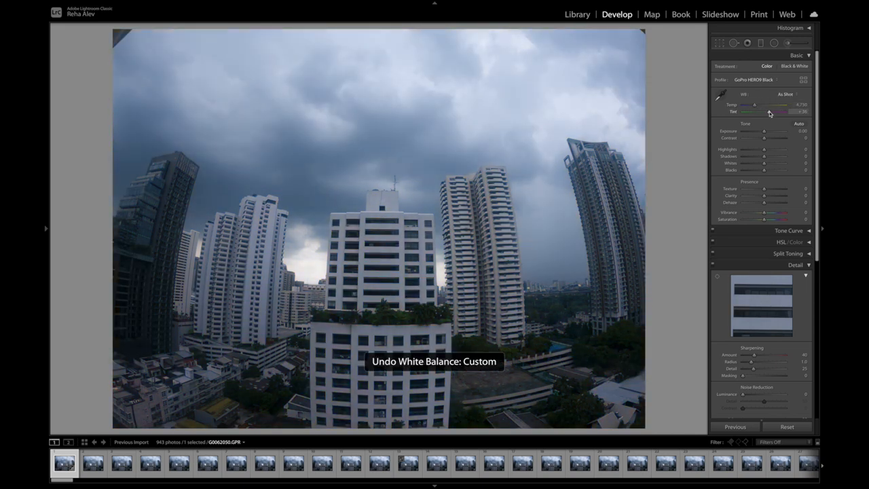
{"action": "left_click_drag", "start_coordinate": [771, 111], "coordinate": [781, 111]}
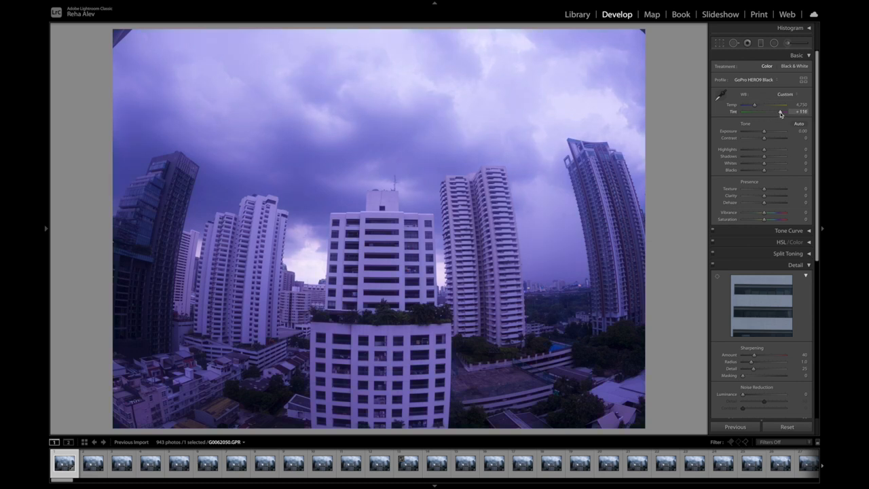
{"action": "left_click_drag", "start_coordinate": [781, 112], "coordinate": [765, 111]}
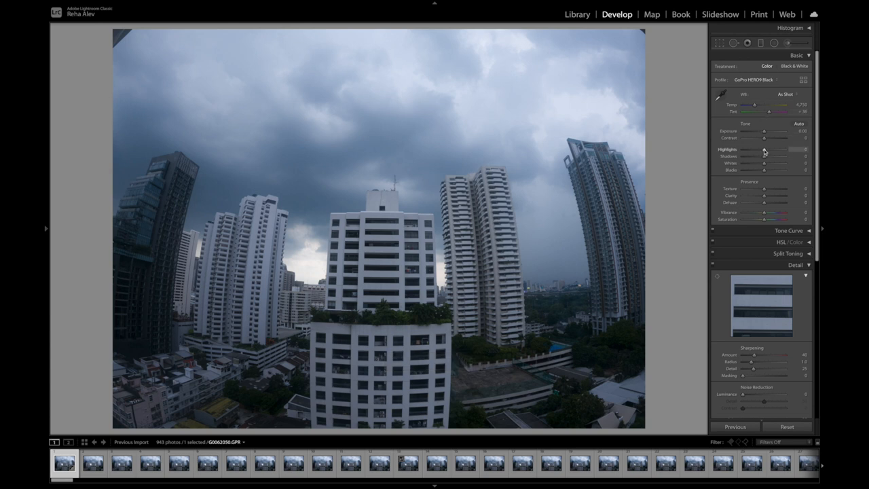
Step: Lower Highlights, lift Shadows, then set Whites and Blacks with Alt clipping preview
{"action": "left_click_drag", "start_coordinate": [771, 149], "coordinate": [744, 149]}
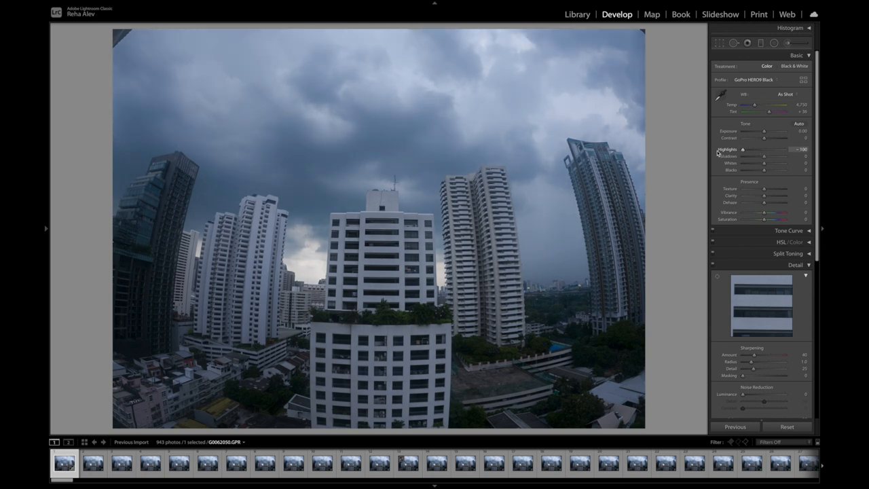
{"action": "left_click_drag", "start_coordinate": [762, 156], "coordinate": [777, 156]}
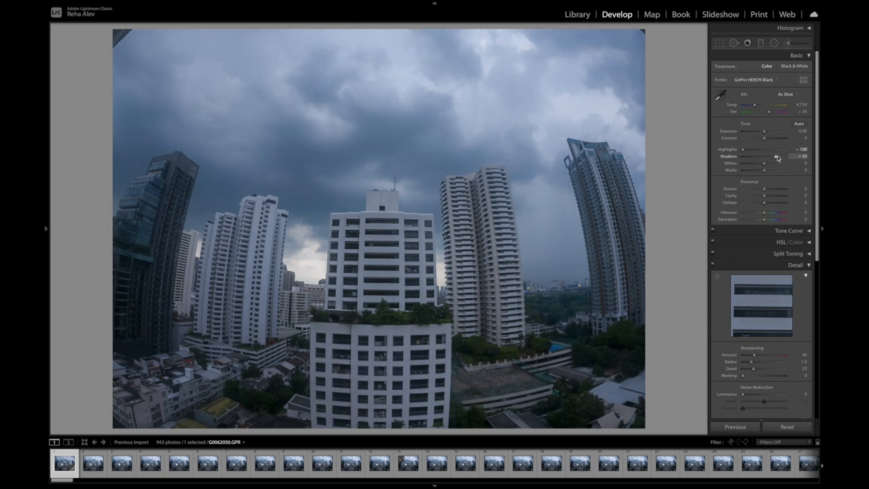
{"action": "left_click_drag", "start_coordinate": [776, 157], "coordinate": [792, 157]}
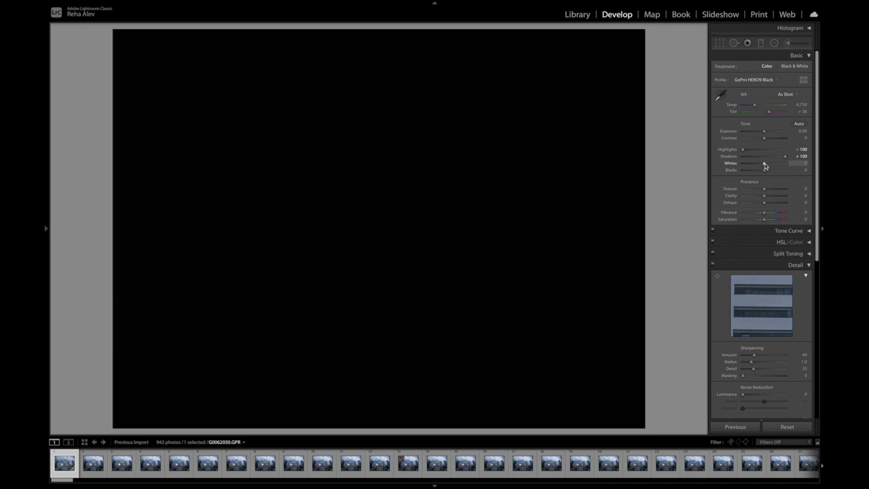
{"action": "left_click_drag", "start_coordinate": [743, 163], "coordinate": [779, 163]}
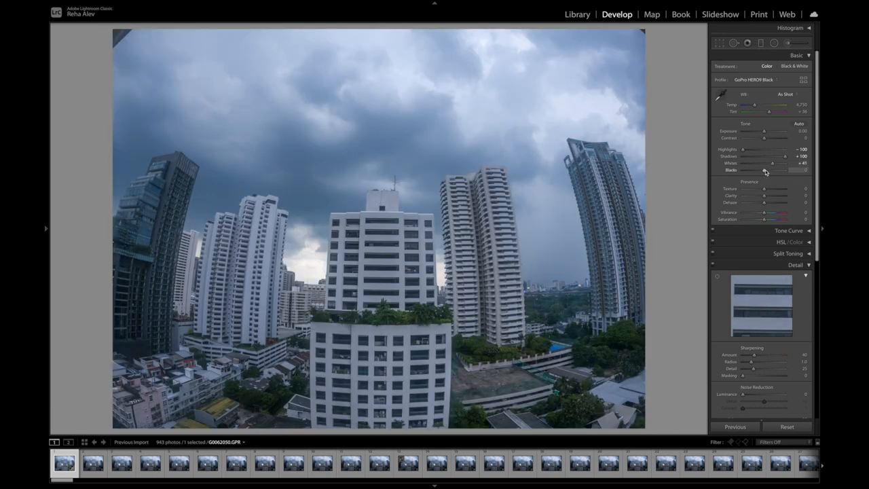
{"action": "left_click_drag", "start_coordinate": [781, 170], "coordinate": [746, 170]}
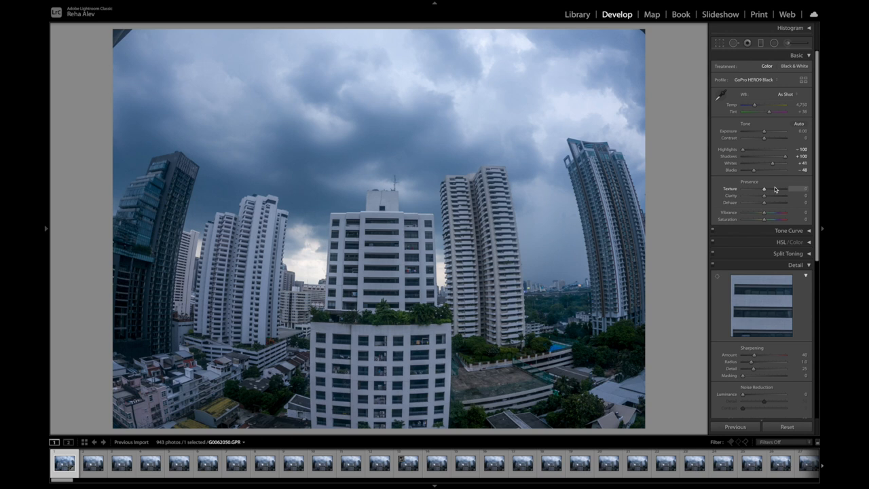
Step: Raise Texture, Clarity and Dehaze to make the clouds and buildings more dramatic
{"action": "left_click_drag", "start_coordinate": [762, 189], "coordinate": [765, 189]}
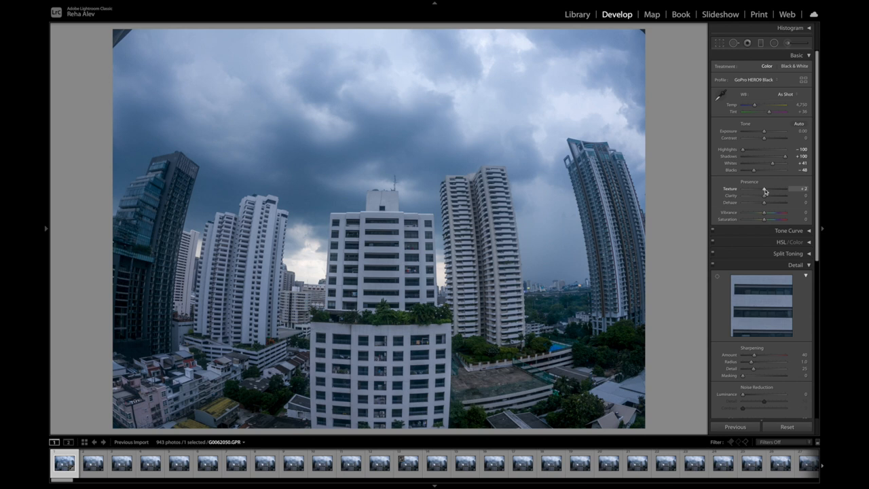
{"action": "left_click_drag", "start_coordinate": [784, 187], "coordinate": [746, 187]}
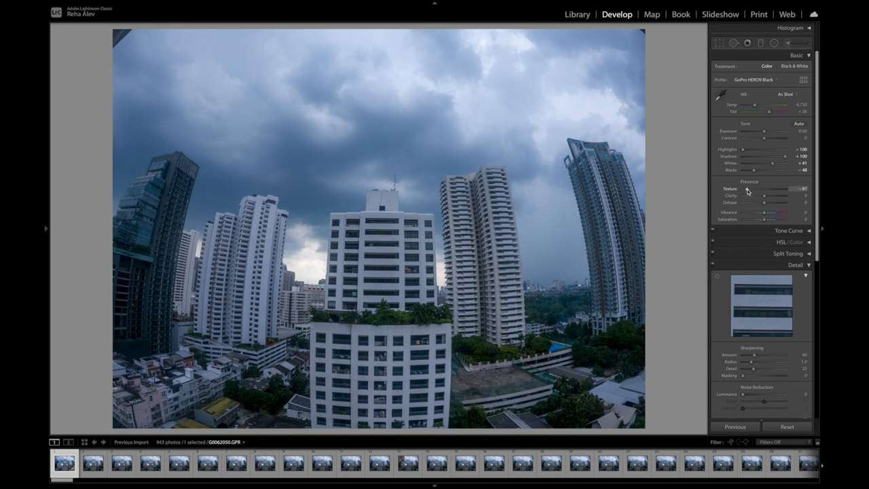
{"action": "left_click_drag", "start_coordinate": [744, 189], "coordinate": [762, 189]}
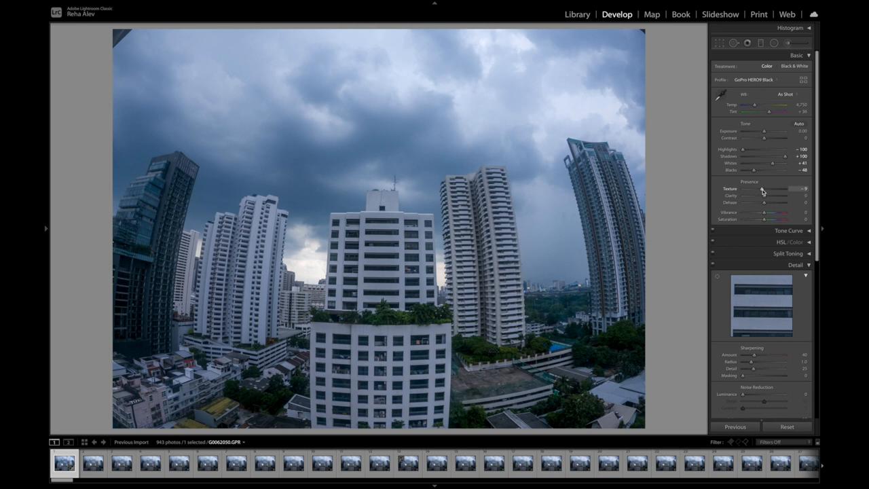
{"action": "mouse_move", "coordinate": [768, 198]}
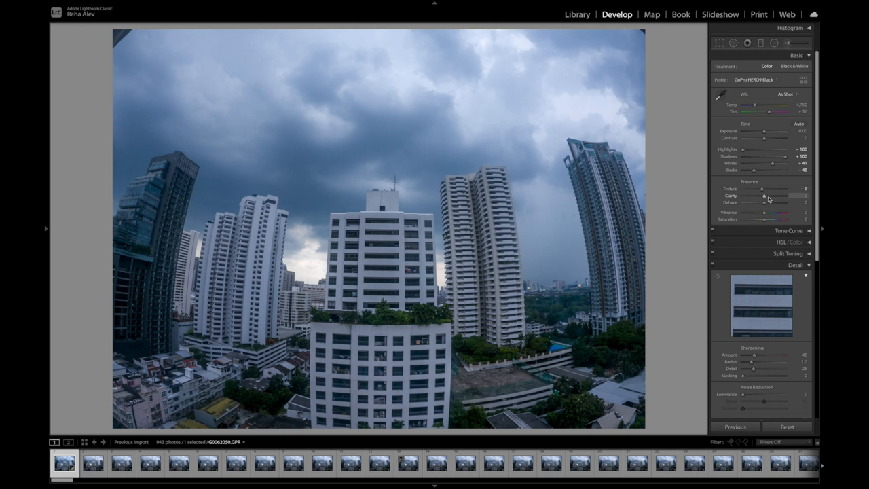
{"action": "left_click_drag", "start_coordinate": [763, 201], "coordinate": [779, 201]}
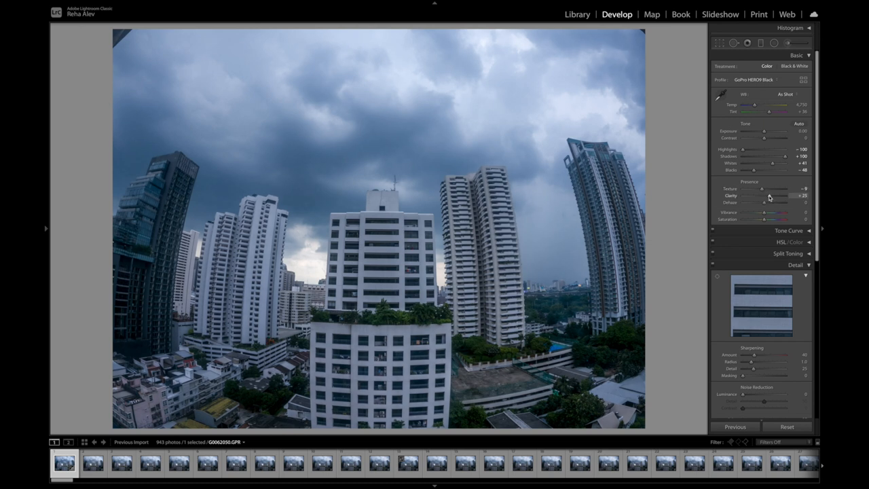
{"action": "left_click_drag", "start_coordinate": [771, 195], "coordinate": [761, 195]}
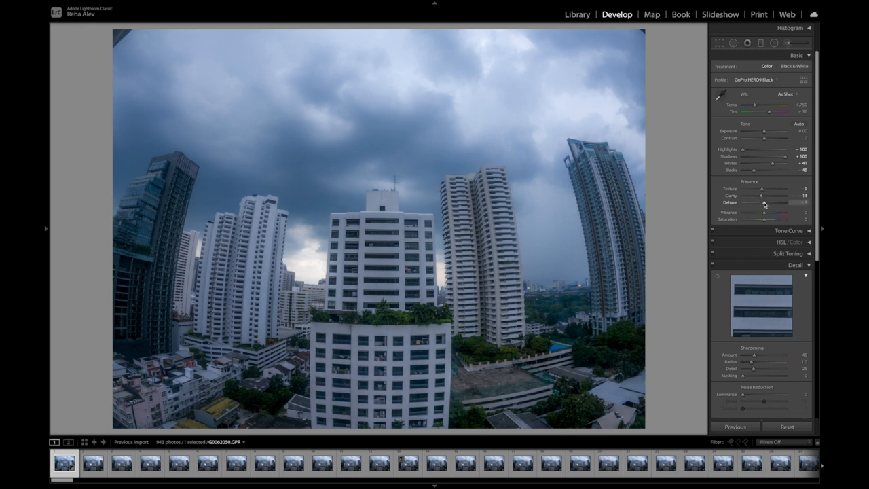
{"action": "left_click_drag", "start_coordinate": [773, 202], "coordinate": [785, 202]}
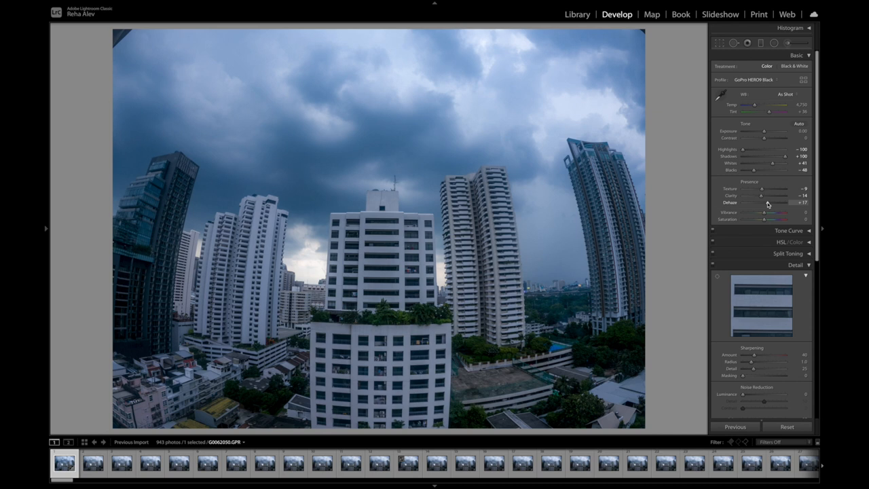
{"action": "left_click_drag", "start_coordinate": [763, 202], "coordinate": [772, 202]}
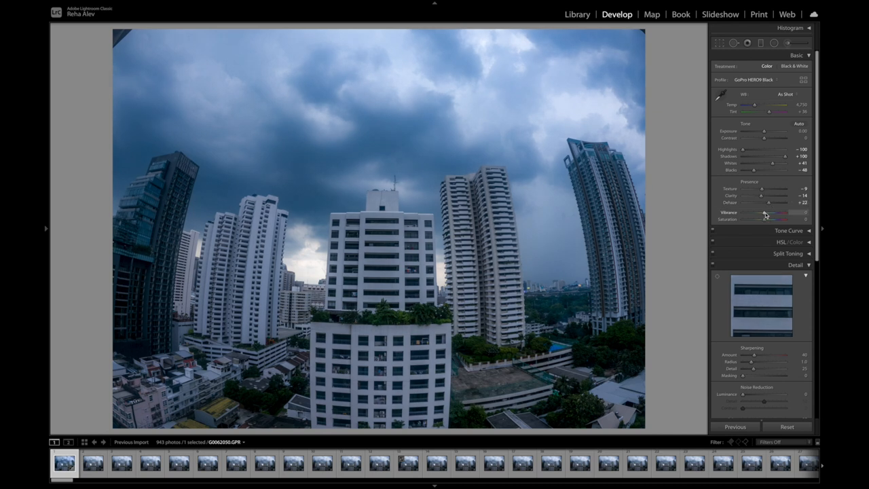
Step: Fine-tune Vibrance and Saturation for slightly muted colour
{"action": "left_click_drag", "start_coordinate": [767, 214], "coordinate": [765, 214]}
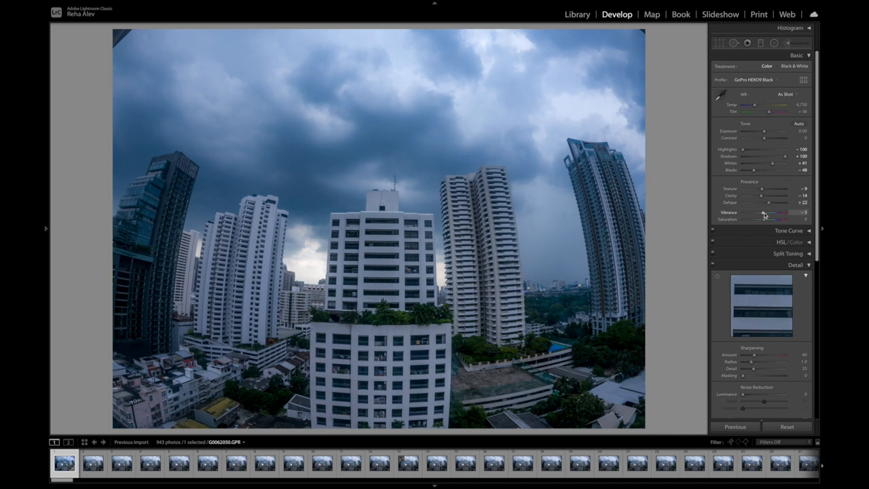
{"action": "left_click_drag", "start_coordinate": [767, 212], "coordinate": [763, 212]}
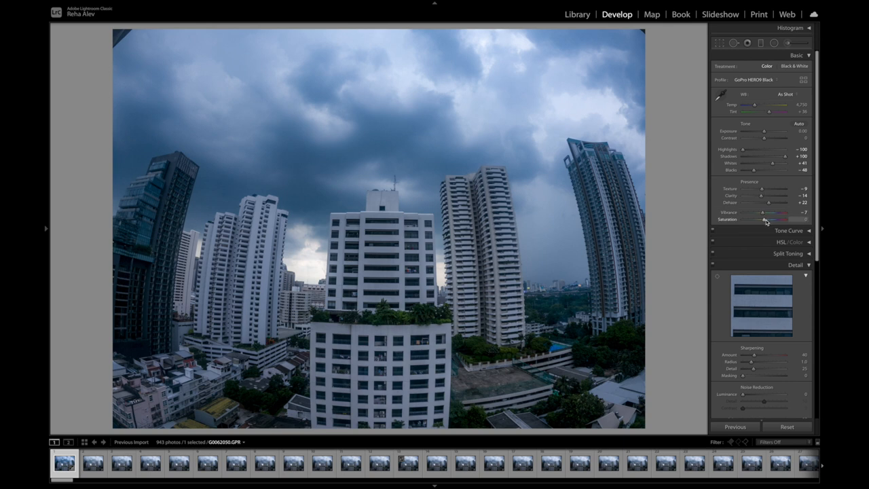
{"action": "left_click_drag", "start_coordinate": [767, 220], "coordinate": [761, 220]}
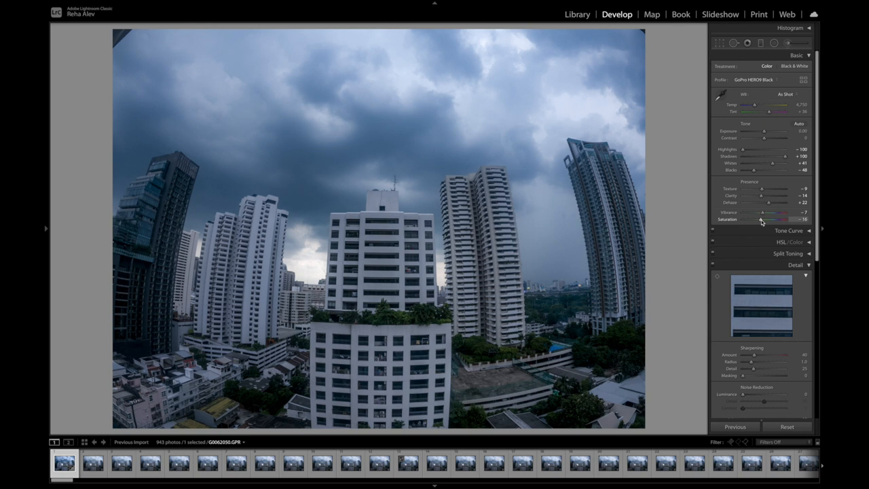
{"action": "left_click_drag", "start_coordinate": [785, 220], "coordinate": [779, 220]}
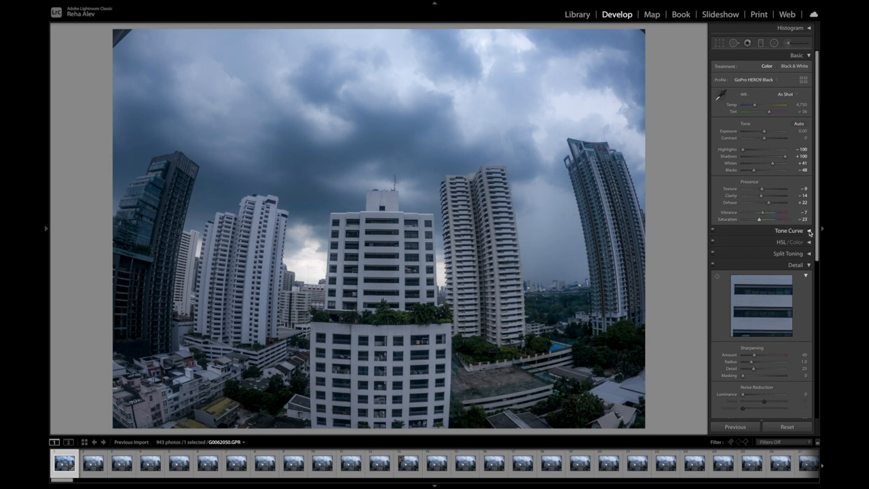
Step: Expand Tone Curve and place the black point and darker-midtone point
{"action": "left_click", "coordinate": [788, 231]}
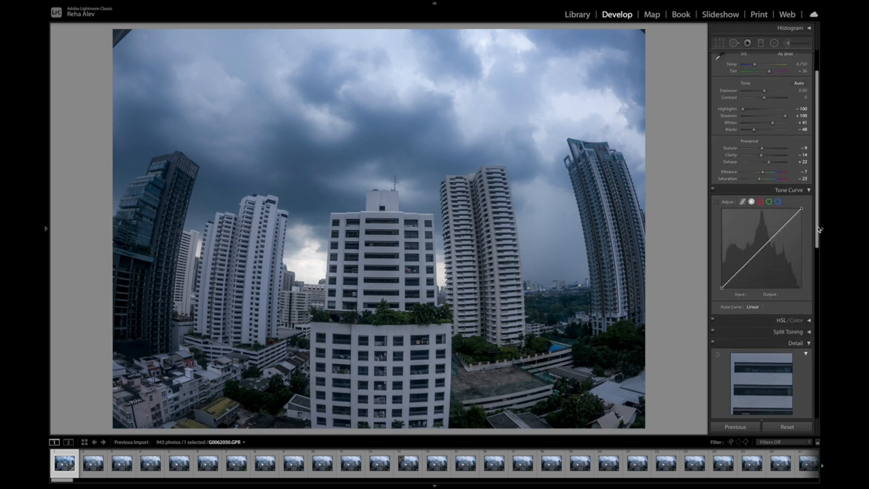
{"action": "left_click_drag", "start_coordinate": [722, 283], "coordinate": [722, 279]}
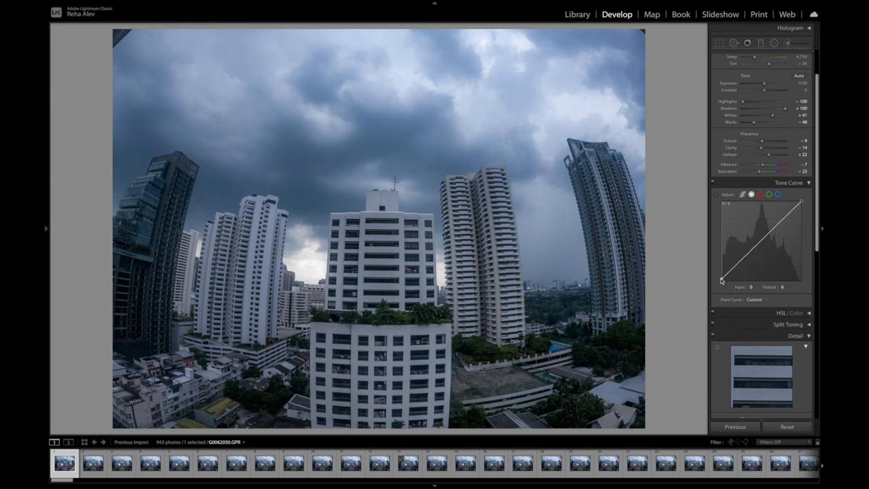
{"action": "left_click_drag", "start_coordinate": [722, 281], "coordinate": [724, 280]}
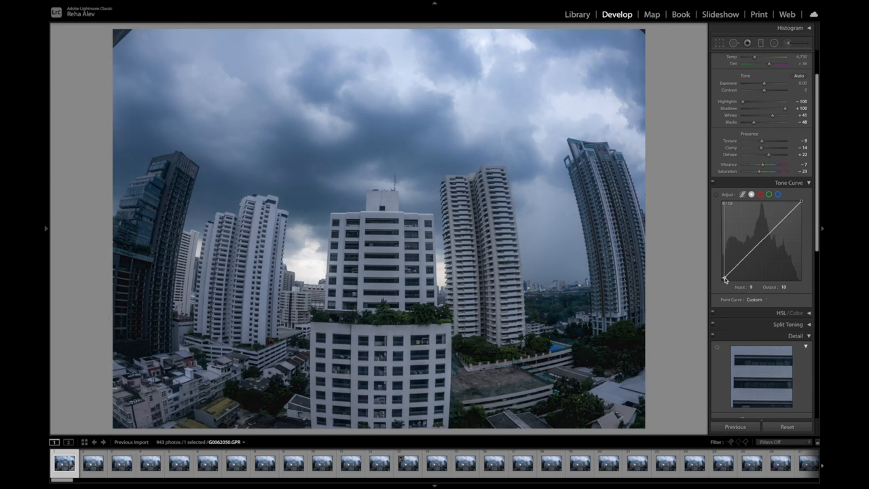
{"action": "left_click_drag", "start_coordinate": [724, 278], "coordinate": [720, 281]}
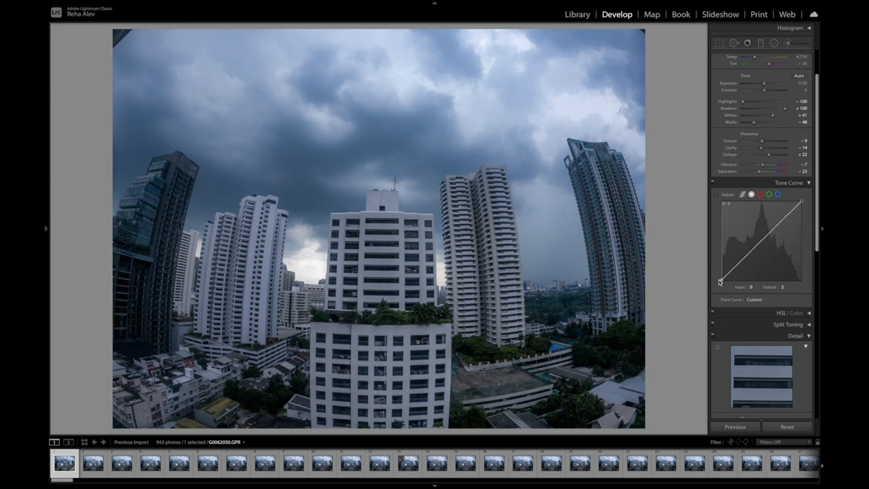
{"action": "left_click_drag", "start_coordinate": [721, 281], "coordinate": [739, 263]}
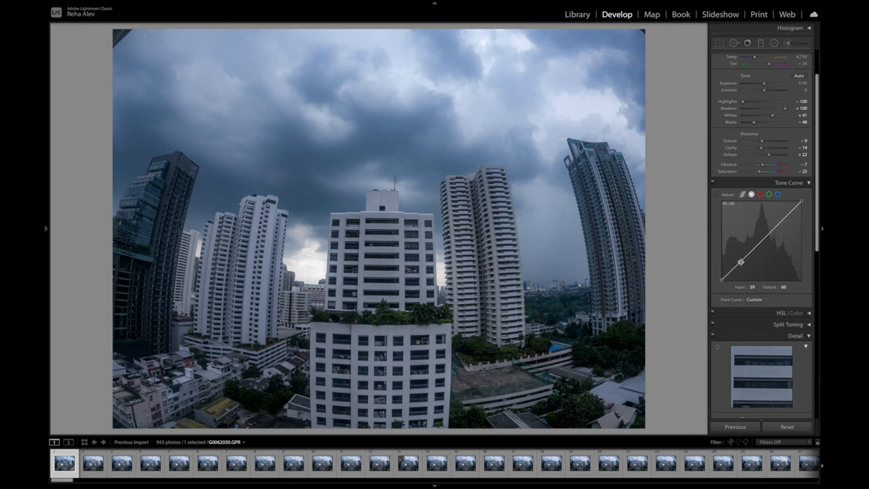
{"action": "left_click_drag", "start_coordinate": [741, 262], "coordinate": [735, 260]}
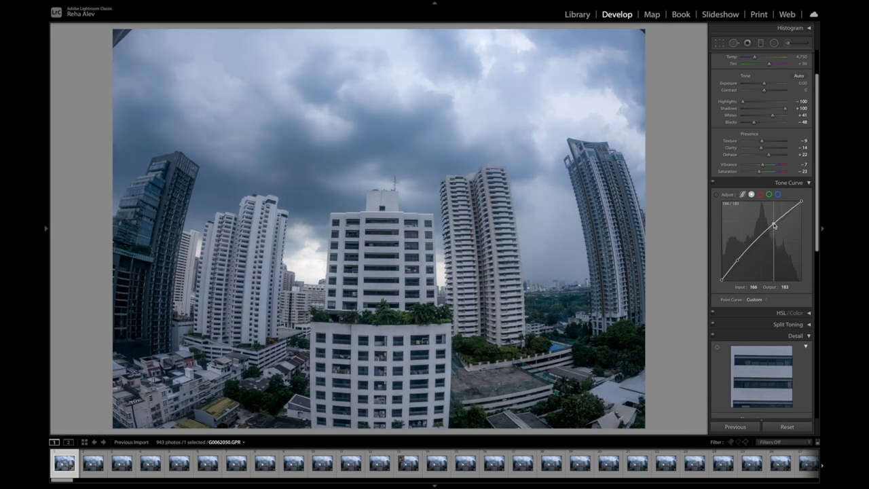
Step: Shape the shadow and highlight points into a contrast-adding custom curve
{"action": "left_click_drag", "start_coordinate": [774, 225], "coordinate": [740, 263]}
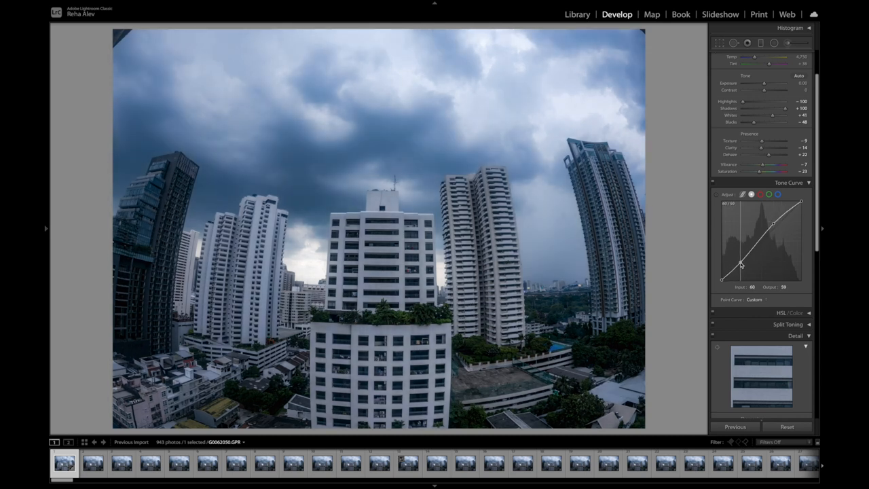
{"action": "left_click_drag", "start_coordinate": [735, 265], "coordinate": [735, 266]}
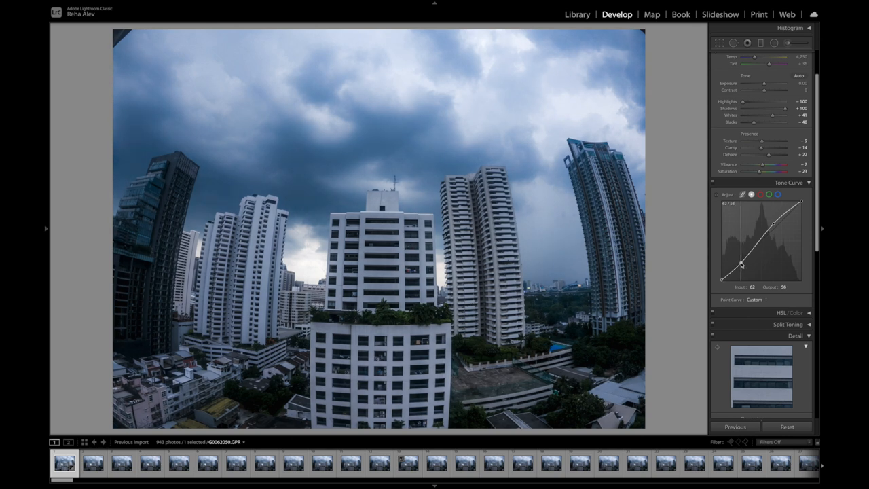
{"action": "left_click_drag", "start_coordinate": [741, 261], "coordinate": [735, 263]}
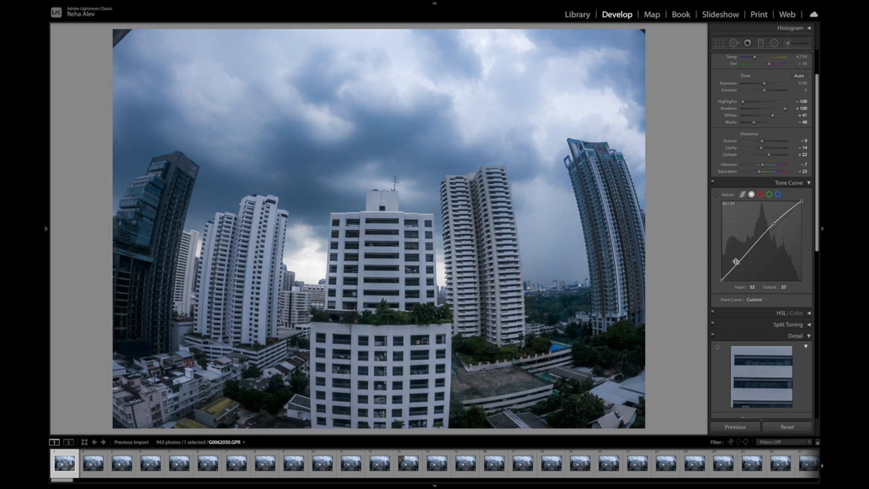
{"action": "left_click_drag", "start_coordinate": [735, 261], "coordinate": [774, 228]}
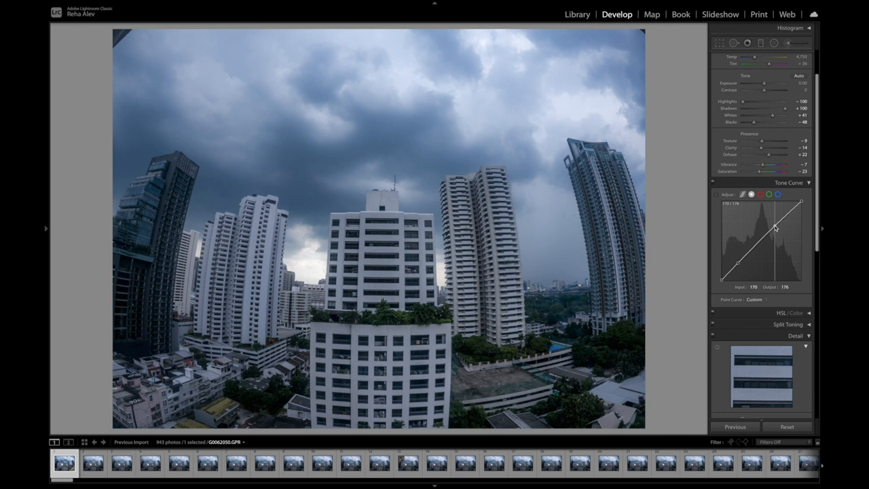
{"action": "left_click_drag", "start_coordinate": [776, 228], "coordinate": [774, 225]}
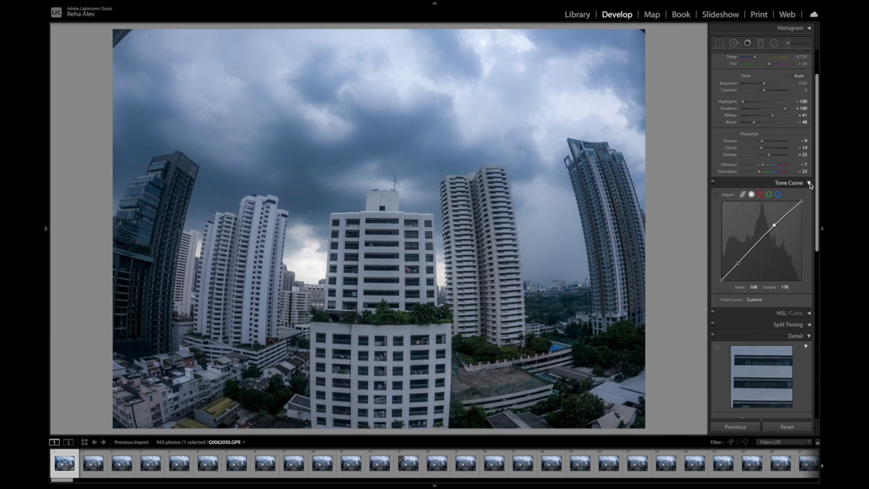
{"action": "left_click", "coordinate": [788, 182]}
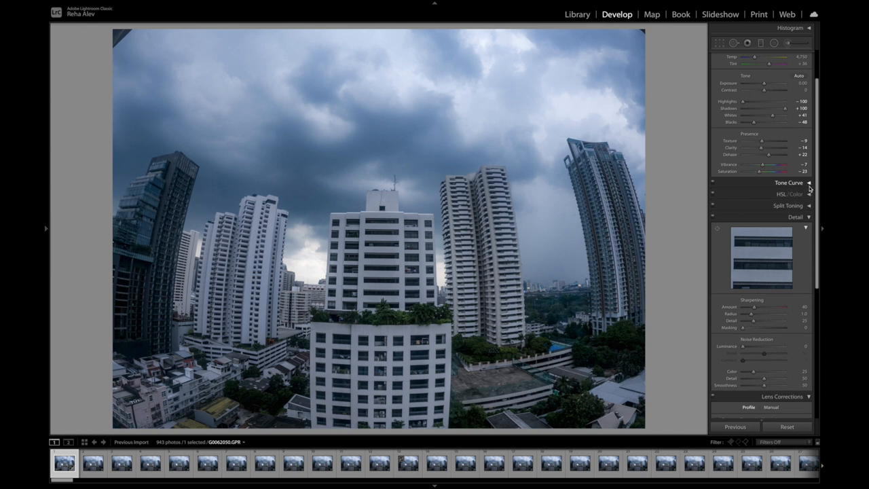
{"action": "left_click", "coordinate": [793, 192]}
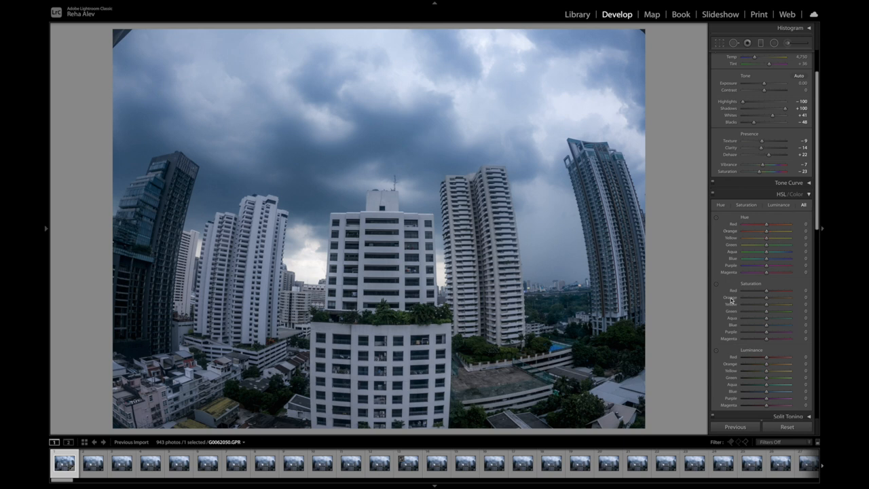
{"action": "mouse_move", "coordinate": [739, 383]}
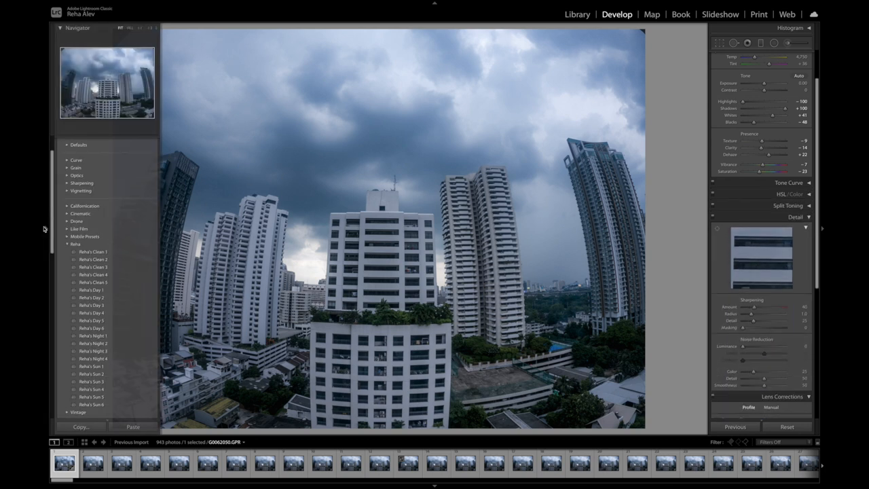
{"action": "left_click", "coordinate": [93, 251]}
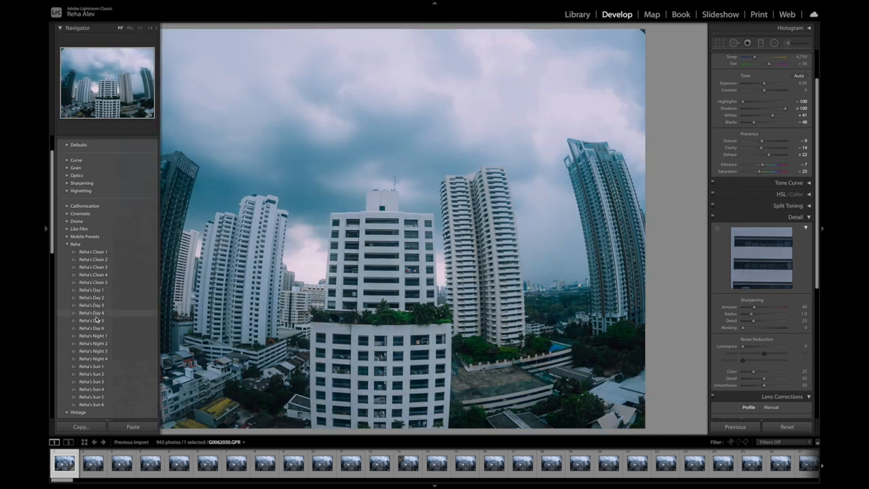
{"action": "left_click", "coordinate": [91, 327]}
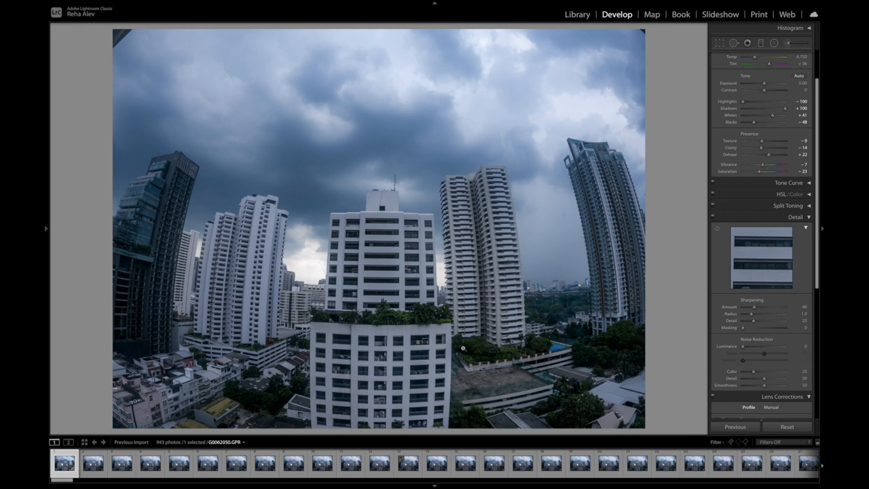
{"action": "mouse_move", "coordinate": [817, 242]}
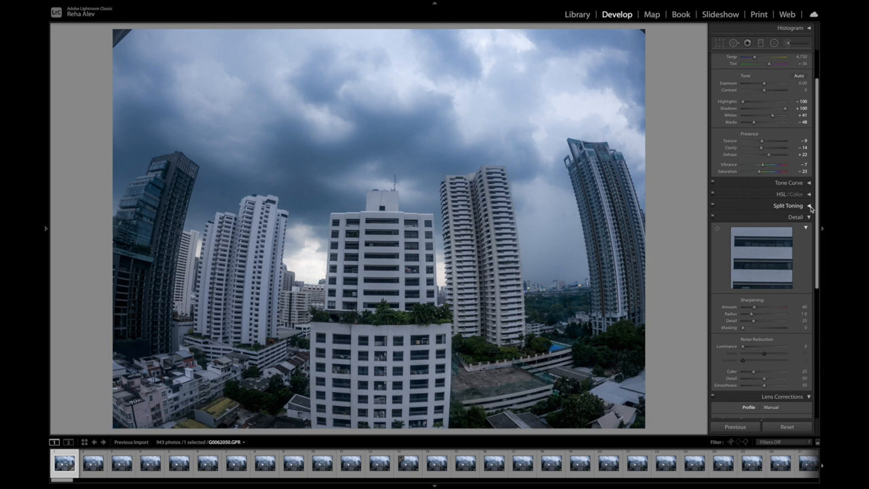
Step: Expand Split Toning, tint the highlights, and scroll down toward the Detail panel
{"action": "left_click", "coordinate": [789, 206]}
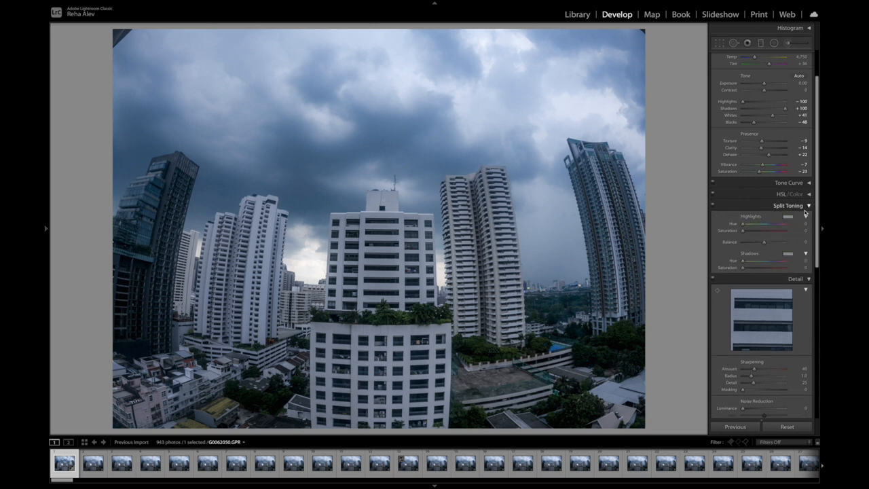
{"action": "left_click", "coordinate": [788, 217]}
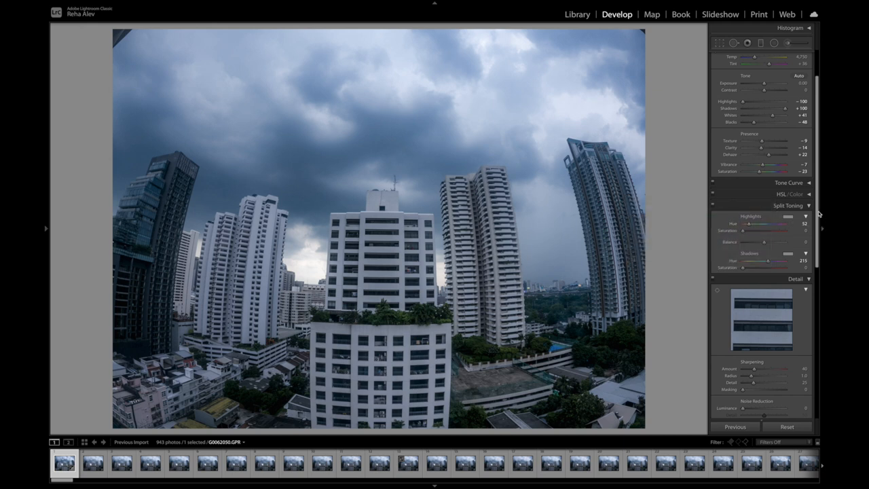
{"action": "scroll", "scroll_direction": "down", "scroll_amount": 3}
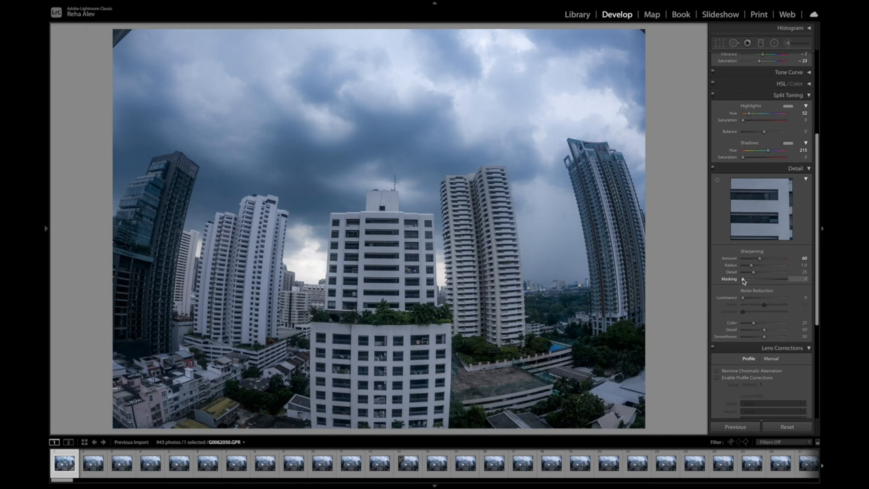
Step: Alt-drag the Sharpening Masking slider right so only building edges are sharpened
{"action": "left_click_drag", "start_coordinate": [744, 279], "coordinate": [781, 280]}
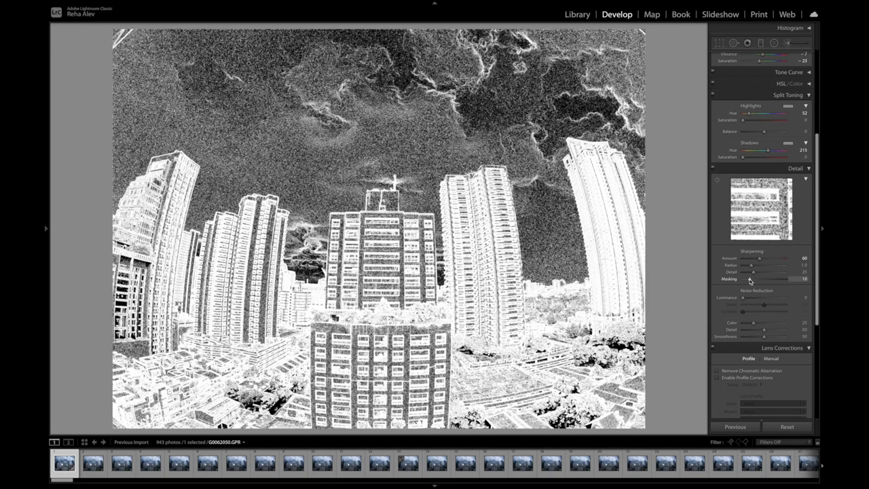
{"action": "left_click_drag", "start_coordinate": [749, 280], "coordinate": [767, 280]}
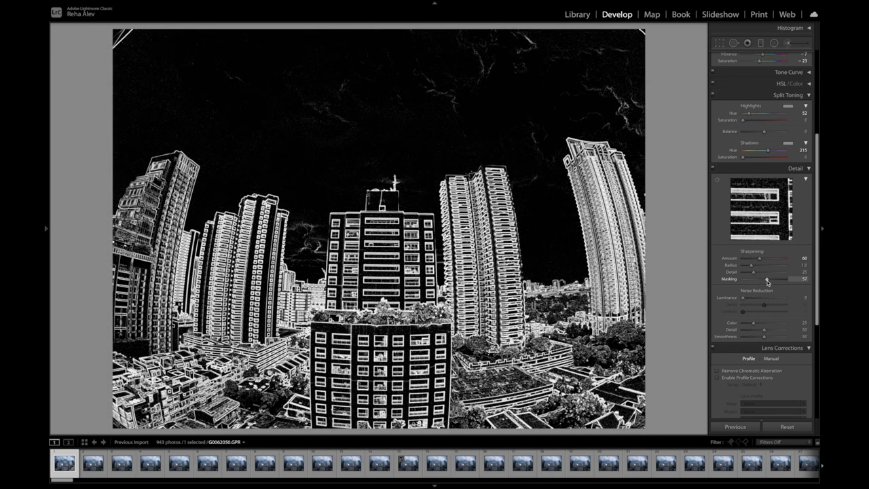
{"action": "left_click_drag", "start_coordinate": [767, 280], "coordinate": [779, 279]}
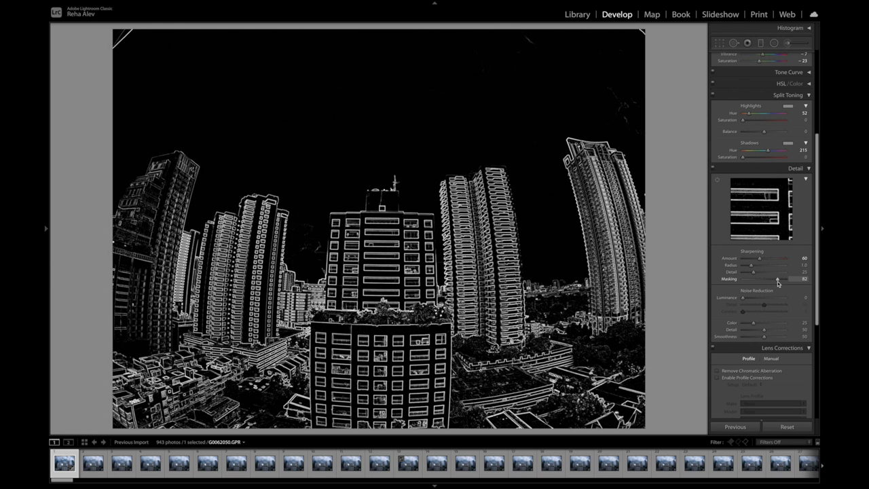
{"action": "left_click_drag", "start_coordinate": [776, 279], "coordinate": [782, 280]}
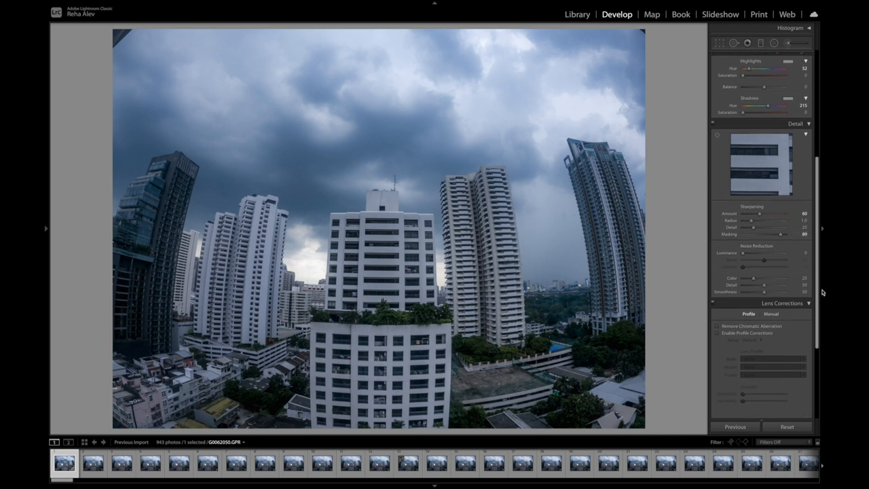
Step: Raise Luminance noise reduction and enable Remove Chromatic Aberration
{"action": "left_click_drag", "start_coordinate": [744, 253], "coordinate": [754, 252]}
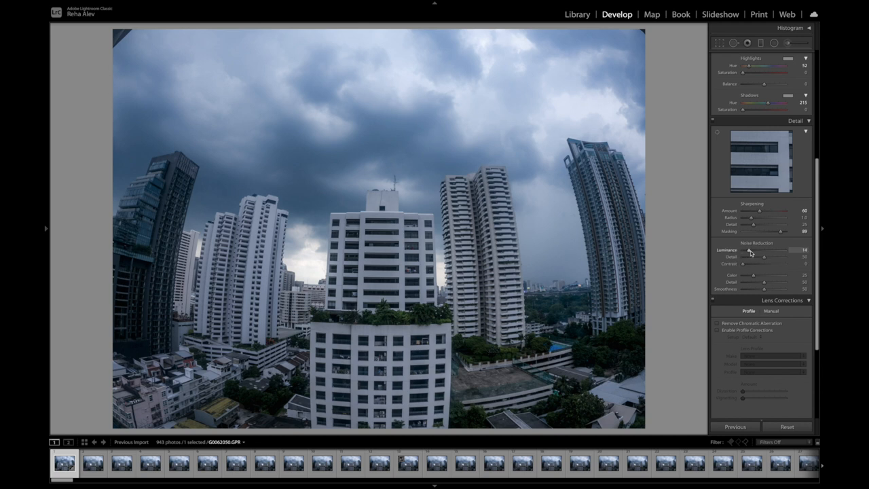
{"action": "left_click_drag", "start_coordinate": [749, 250], "coordinate": [765, 250]}
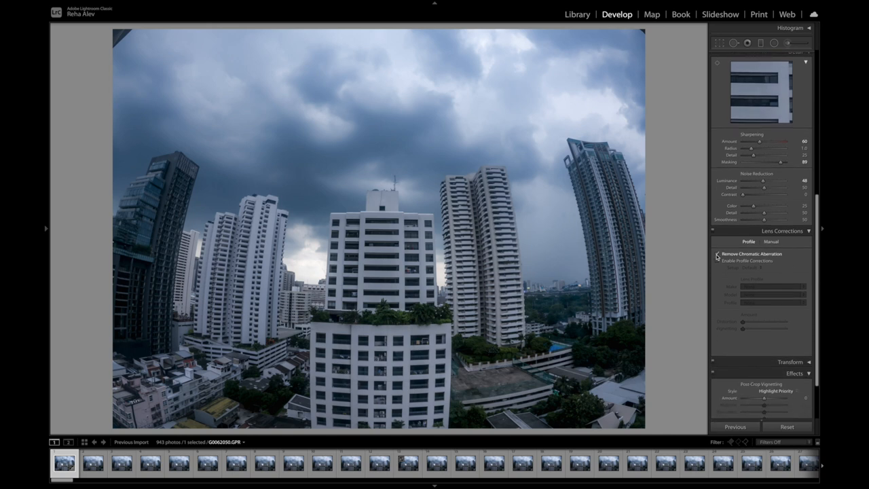
{"action": "left_click", "coordinate": [717, 254]}
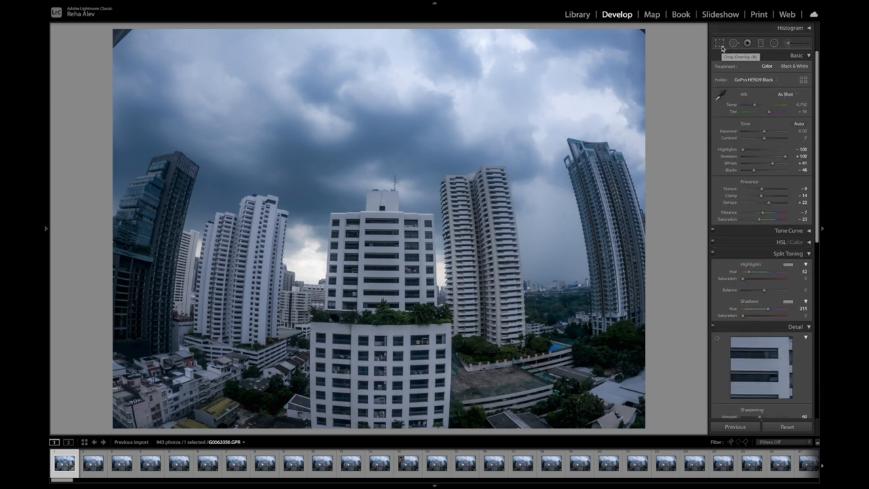
Step: Activate the crop overlay and apply a slight straightening tilt to the skyline photo
{"action": "left_click", "coordinate": [720, 42]}
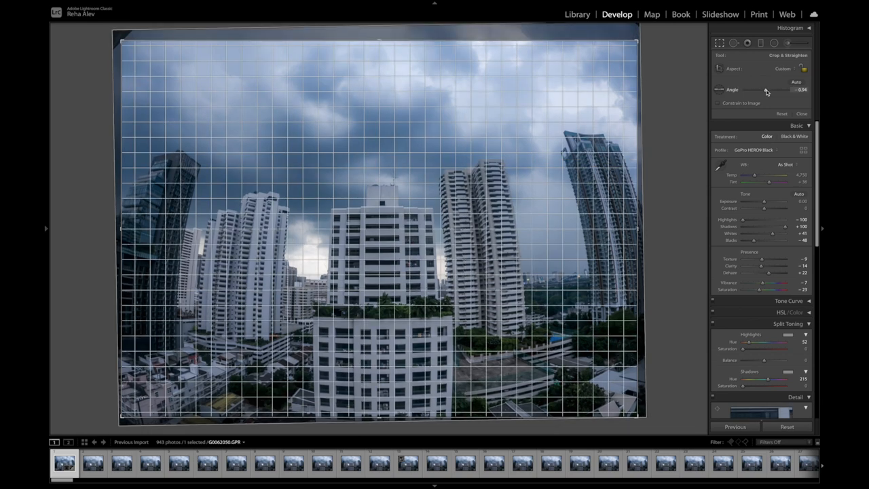
{"action": "left_click_drag", "start_coordinate": [767, 90], "coordinate": [771, 90]}
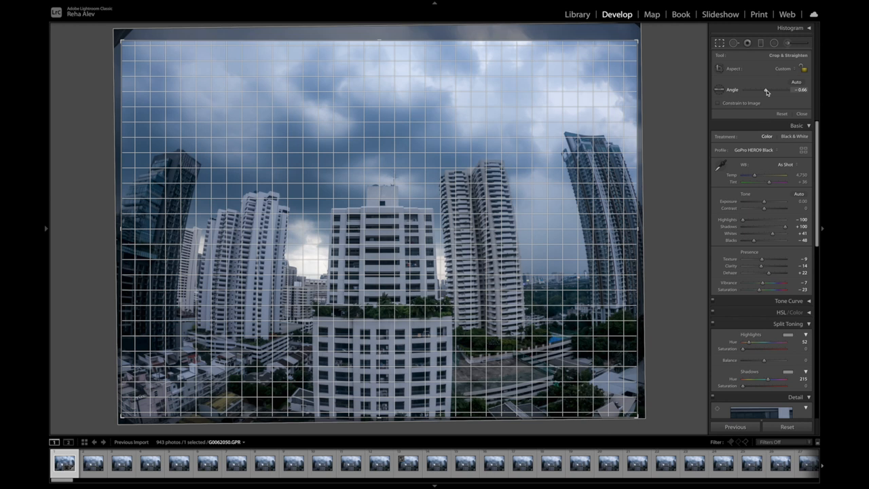
Step: Add a graduated filter over the stormy sky and pull its exposure down to darken it
{"action": "left_click", "coordinate": [801, 114]}
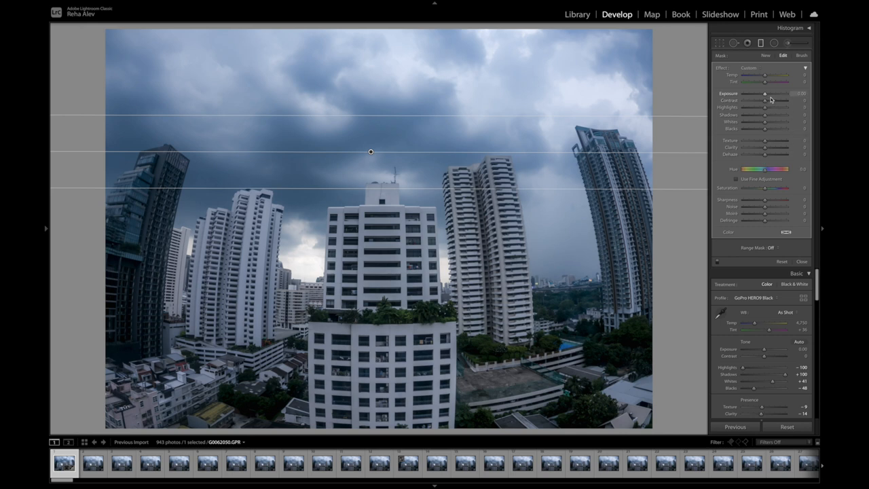
{"action": "left_click_drag", "start_coordinate": [766, 92], "coordinate": [762, 92]}
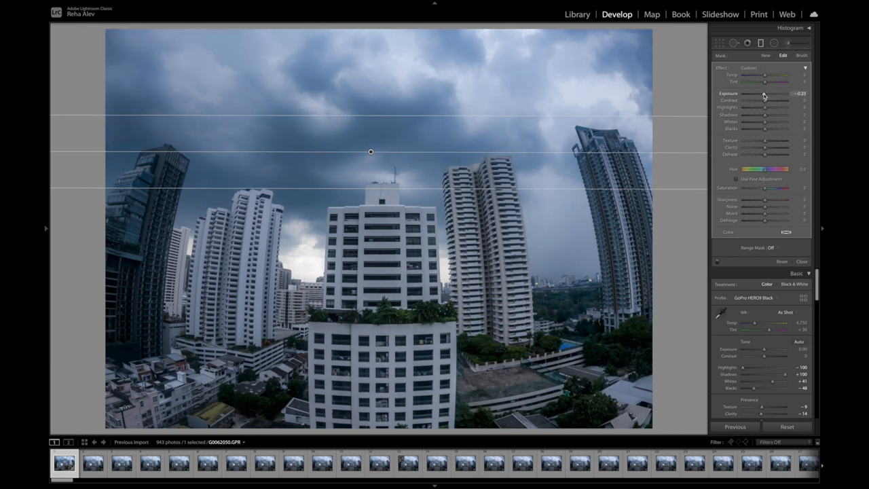
{"action": "left_click_drag", "start_coordinate": [763, 92], "coordinate": [765, 92]}
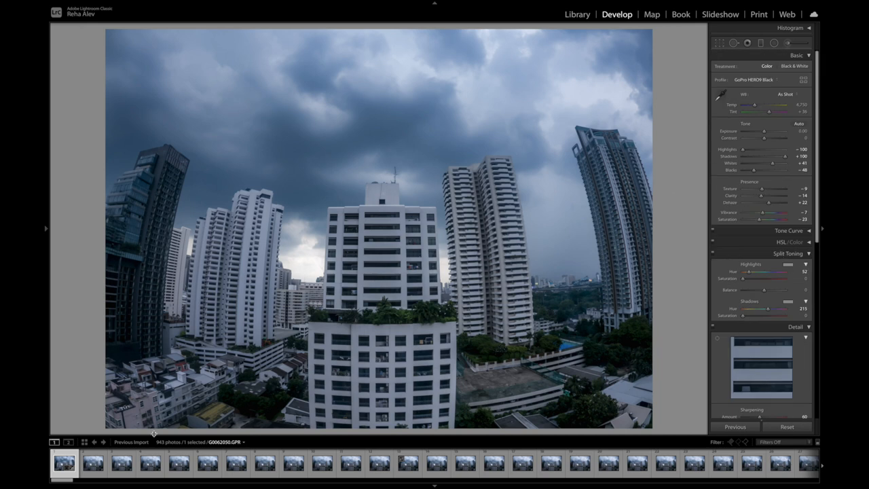
Step: Copy the first frame's develop settings via the Copy Settings dialog
{"action": "left_click", "coordinate": [46, 228]}
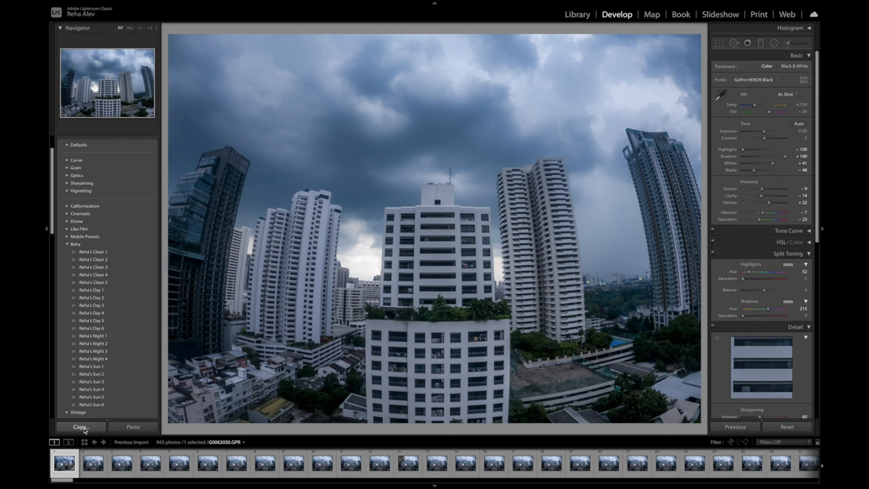
{"action": "left_click", "coordinate": [80, 426]}
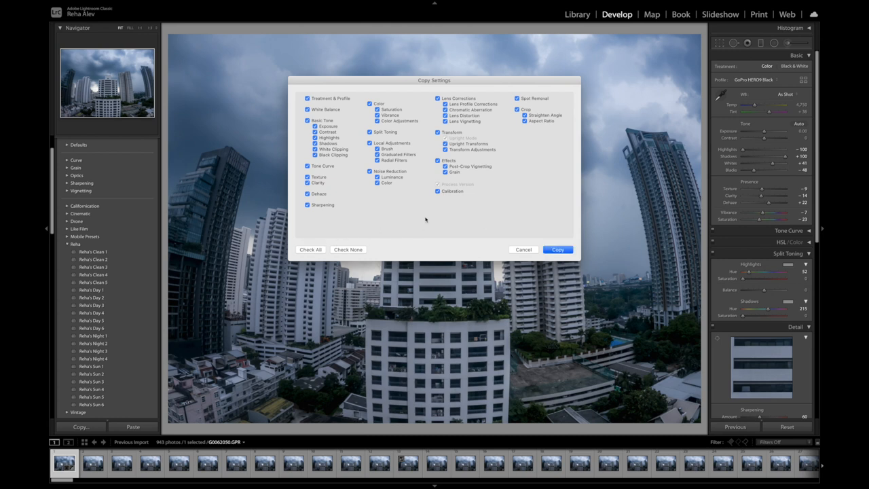
{"action": "mouse_move", "coordinate": [545, 238]}
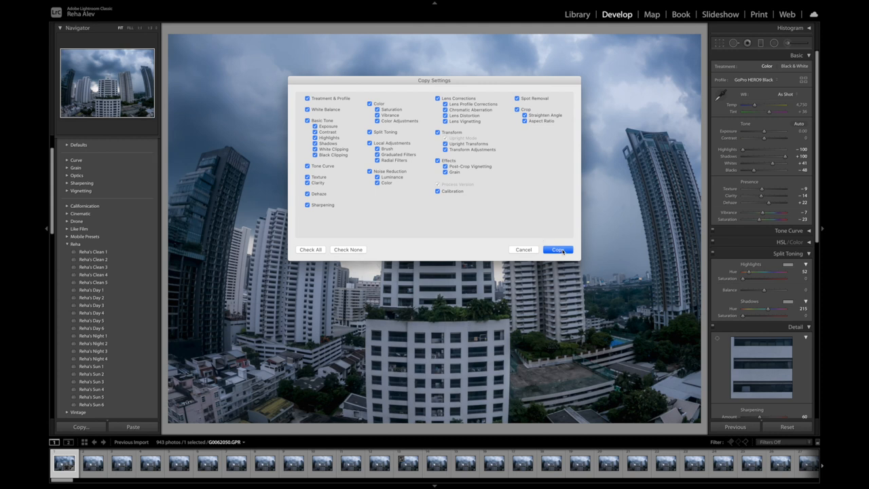
{"action": "left_click", "coordinate": [557, 249]}
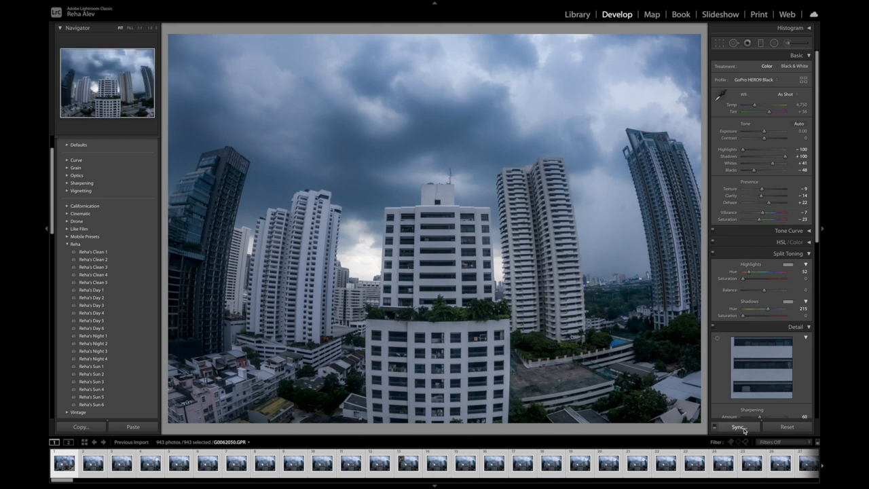
Step: Sync the copied develop settings onto every selected time-lapse frame, then go to the File menu
{"action": "left_click", "coordinate": [738, 426]}
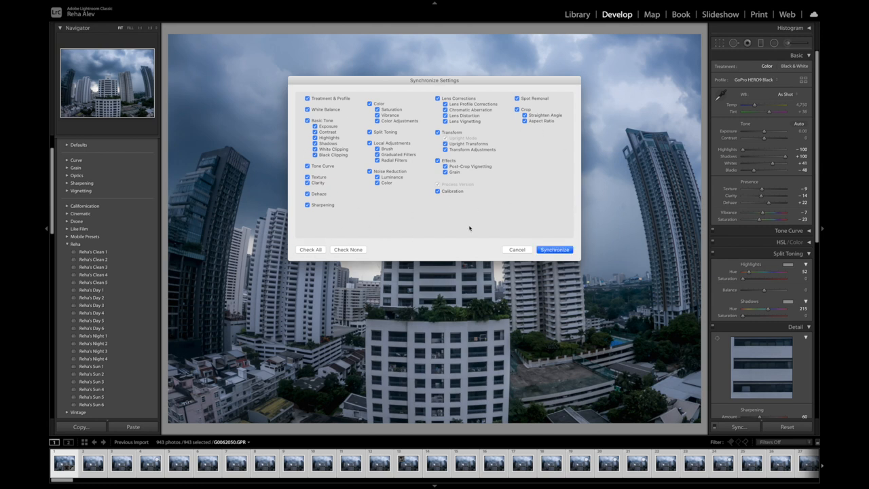
{"action": "left_click", "coordinate": [554, 249]}
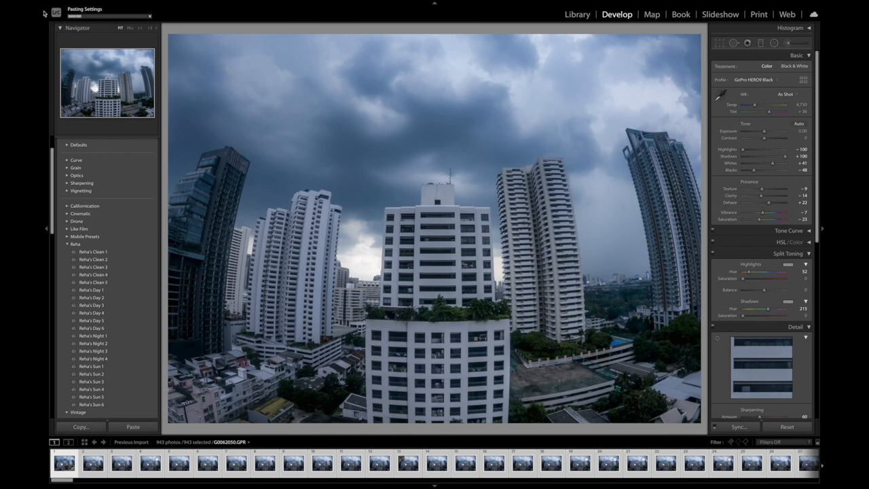
{"action": "mouse_move", "coordinate": [358, 131]}
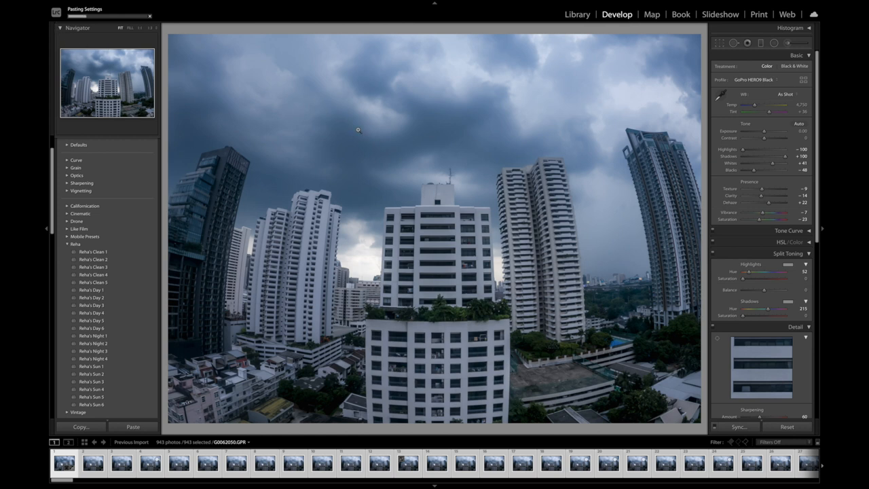
{"action": "mouse_move", "coordinate": [520, 186]}
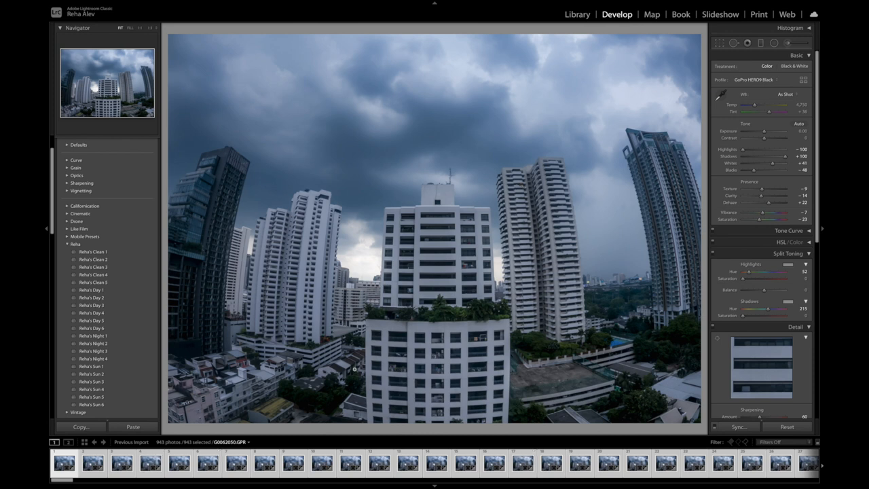
{"action": "left_click", "coordinate": [353, 464]}
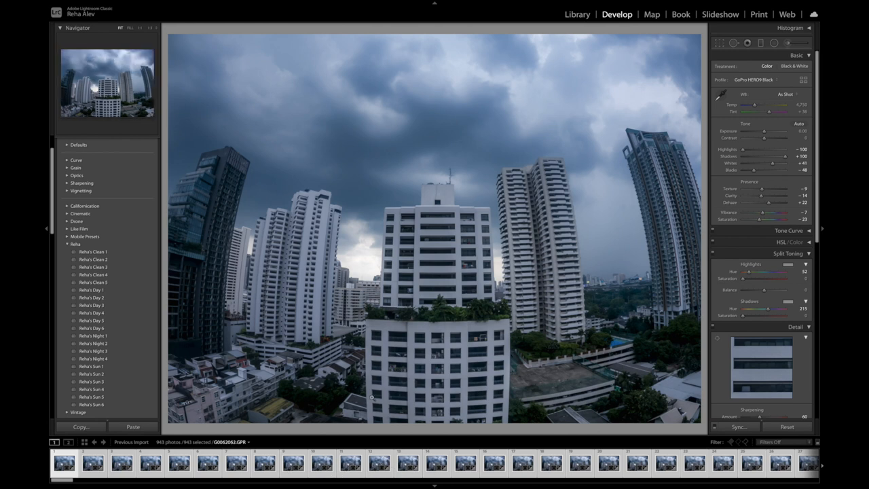
{"action": "left_click", "coordinate": [122, 5]}
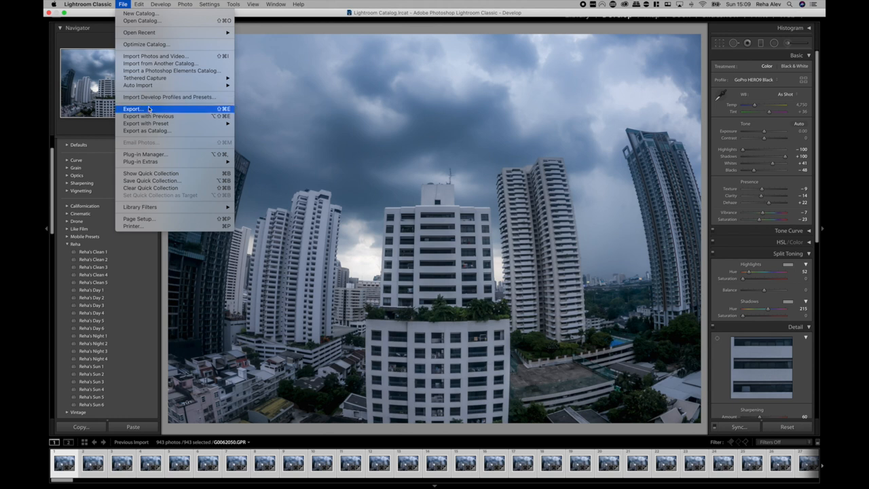
Step: Start the export into an 'output' subfolder with custom file name 'clouds' plus sequence number
{"action": "left_click", "coordinate": [133, 109]}
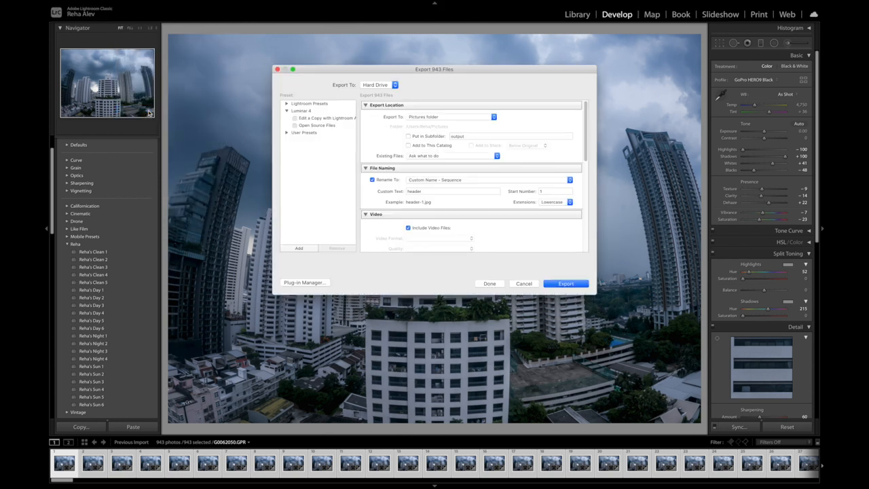
{"action": "left_click", "coordinate": [407, 228]}
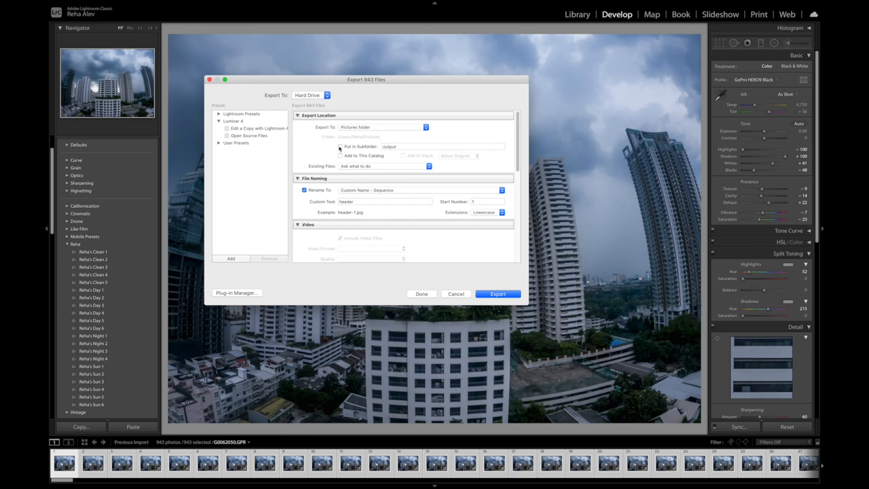
{"action": "left_click", "coordinate": [339, 147]}
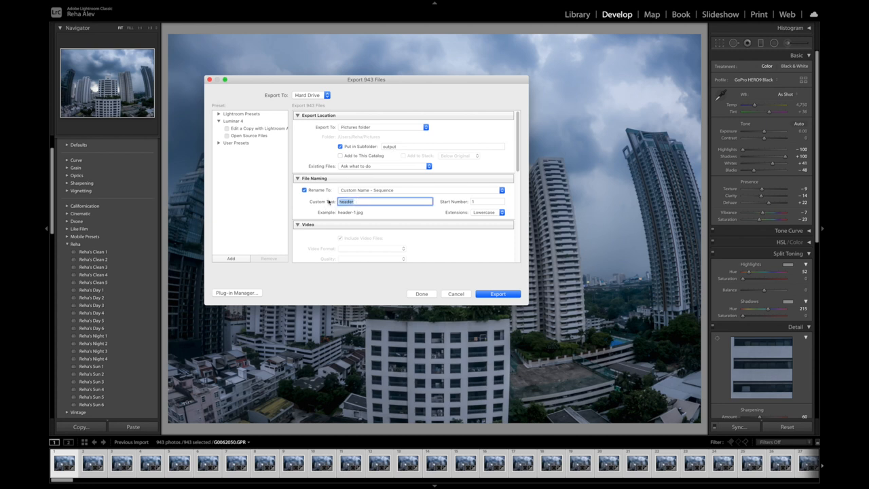
{"action": "type", "text": "clouds"}
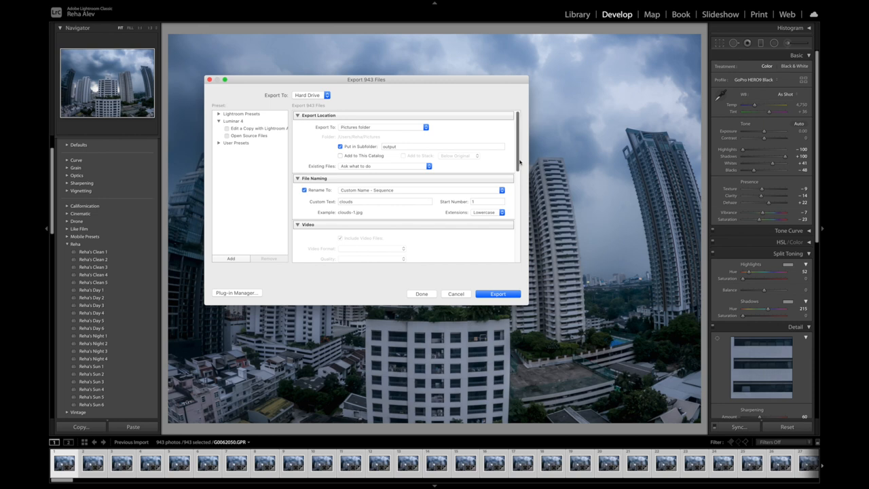
Step: Set JPEG quality to 100, keep JPEG format, and run the export
{"action": "scroll", "scroll_direction": "down", "scroll_amount": 3}
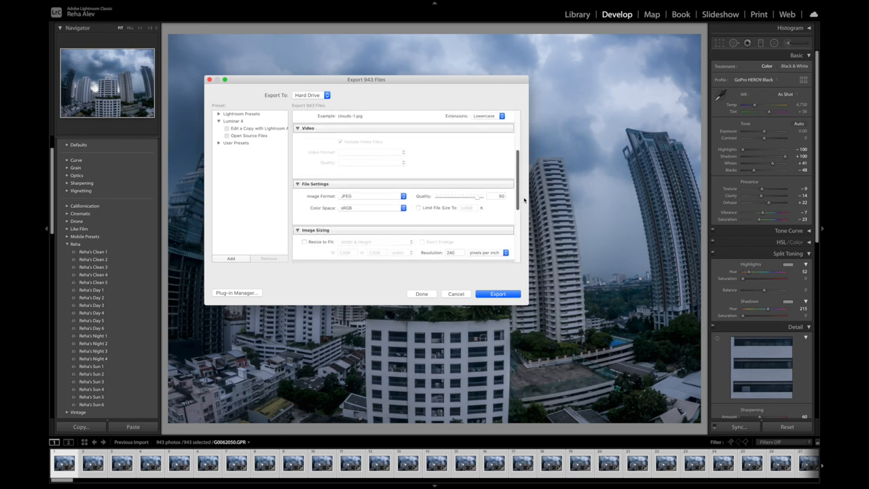
{"action": "left_click_drag", "start_coordinate": [475, 195], "coordinate": [519, 195]}
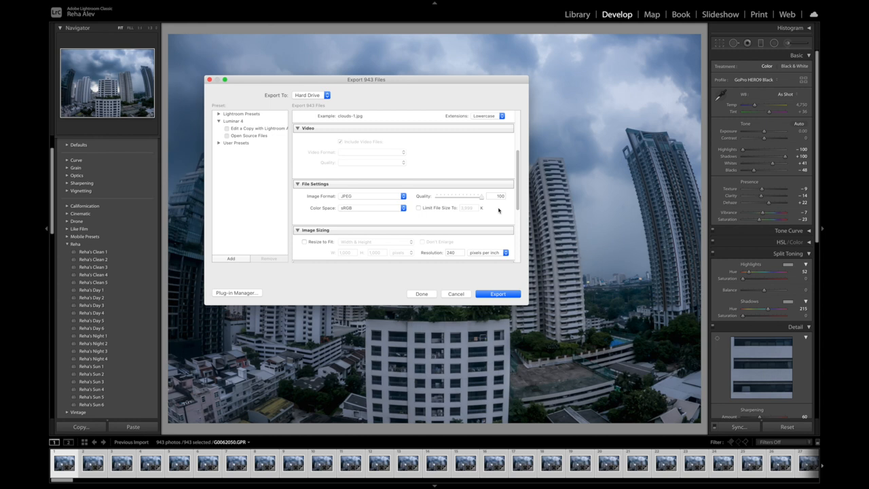
{"action": "left_click", "coordinate": [372, 196]}
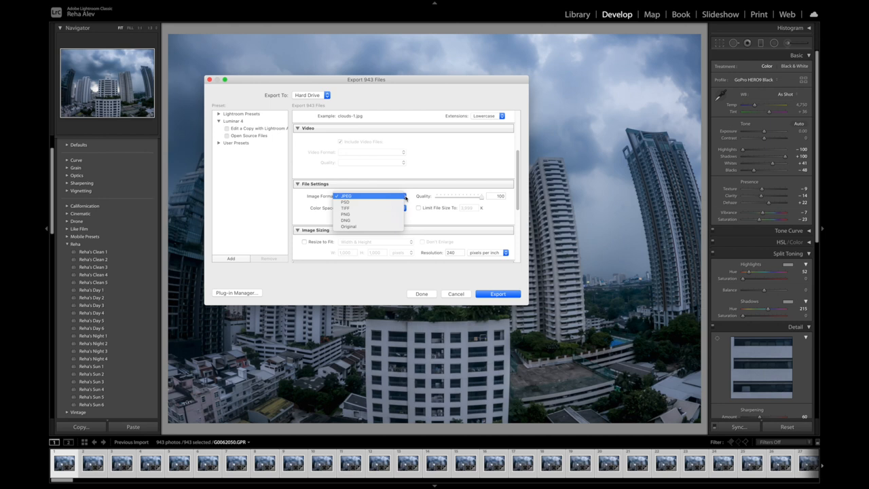
{"action": "mouse_move", "coordinate": [366, 214]}
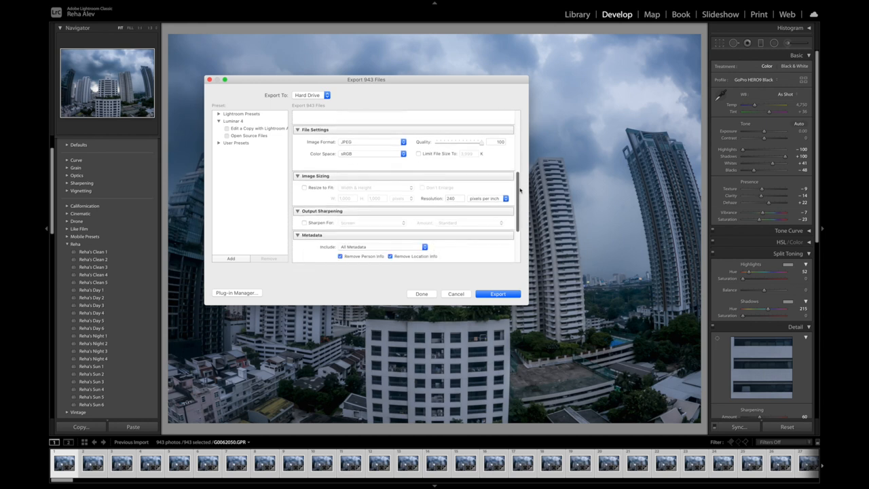
{"action": "scroll", "scroll_direction": "down", "scroll_amount": 3}
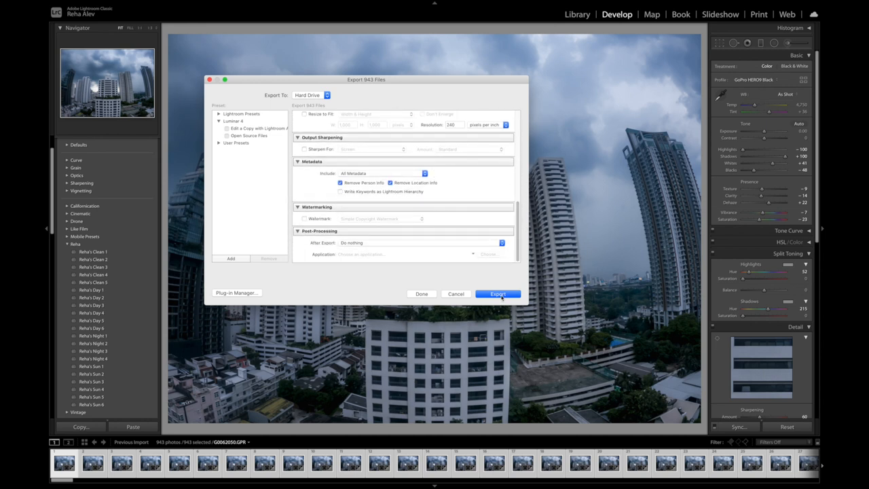
{"action": "left_click", "coordinate": [497, 293]}
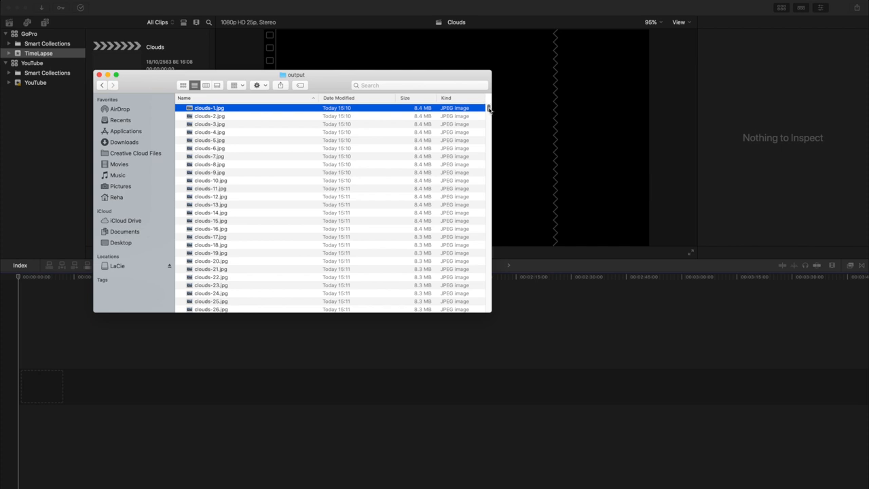
Step: Select all the exported clouds JPEGs in the output folder for import
{"action": "scroll", "scroll_direction": "down", "scroll_amount": 3}
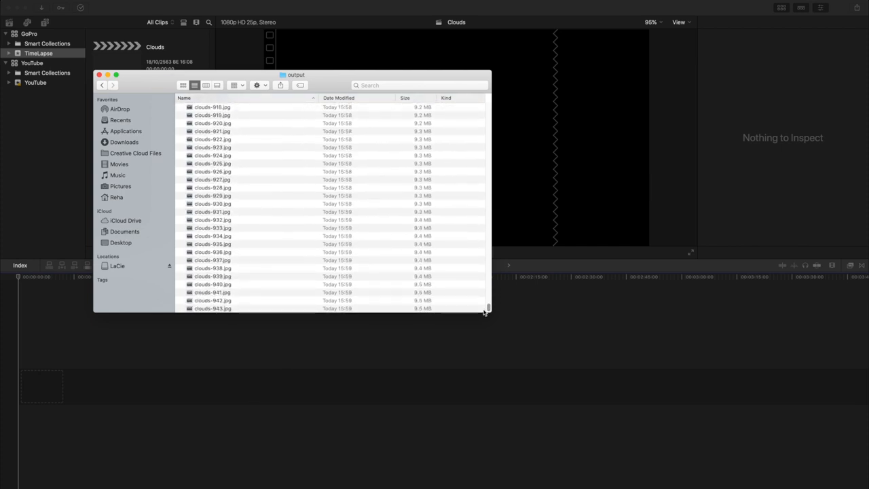
{"action": "key", "text": "cmd+a"}
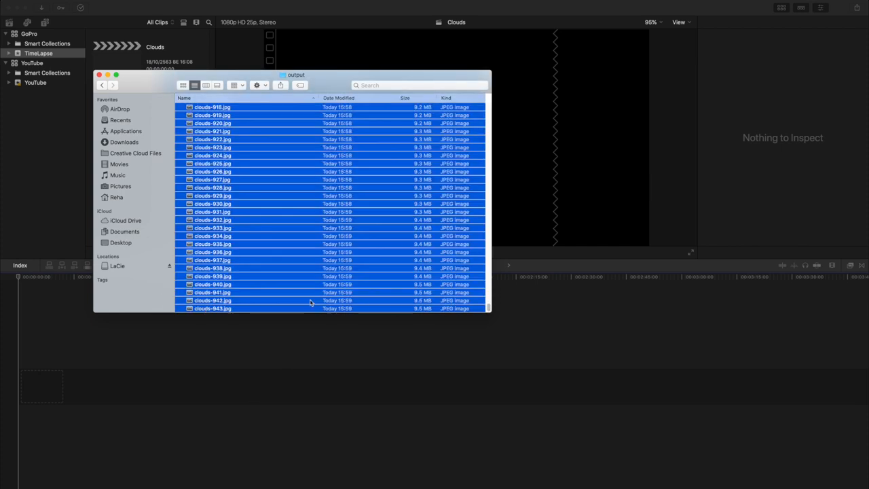
{"action": "scroll", "scroll_direction": "up", "scroll_amount": 3}
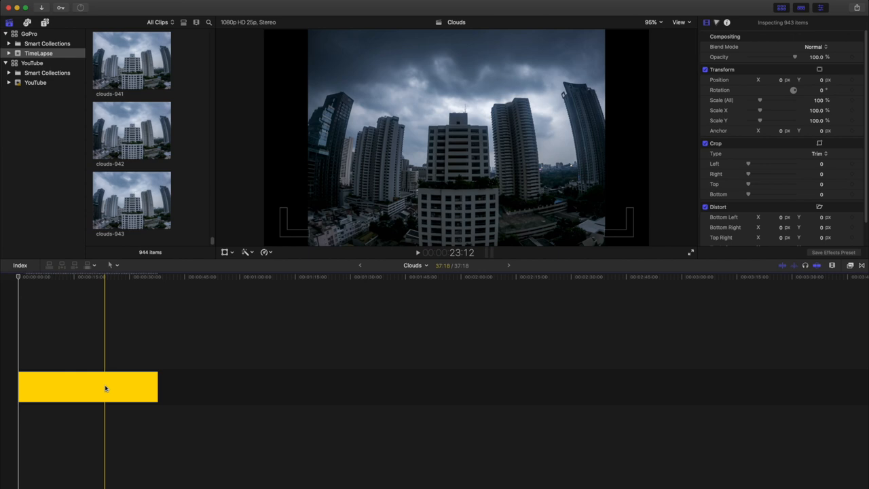
Step: Turn the timeline stills into a compound clip named Clouds Clip
{"action": "right_click", "coordinate": [106, 387]}
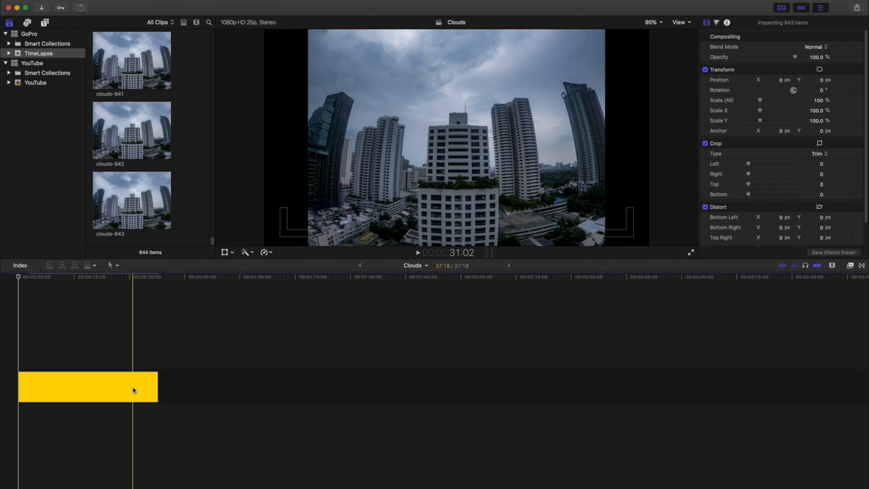
{"action": "right_click", "coordinate": [133, 388]}
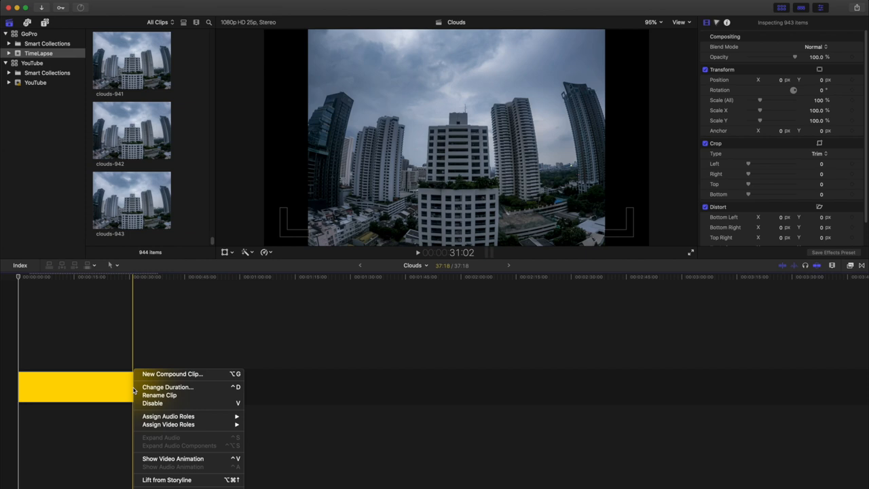
{"action": "left_click", "coordinate": [171, 374]}
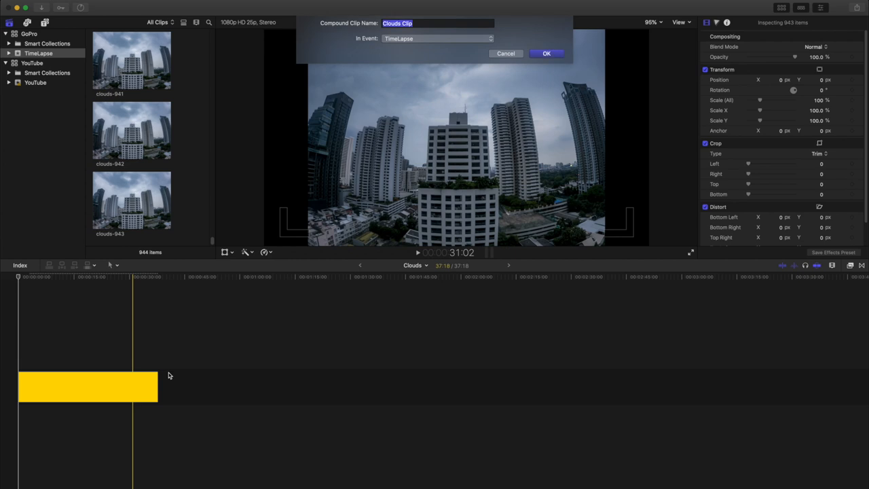
{"action": "left_click", "coordinate": [546, 54]}
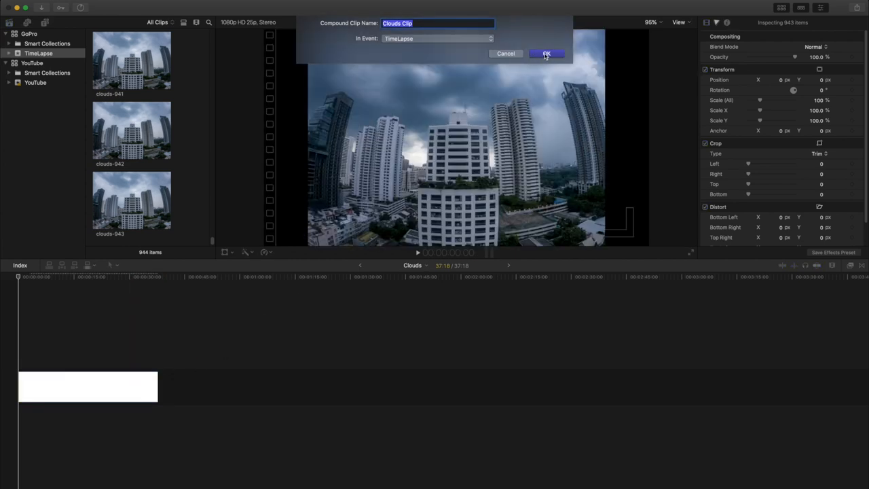
{"action": "left_click", "coordinate": [545, 54]}
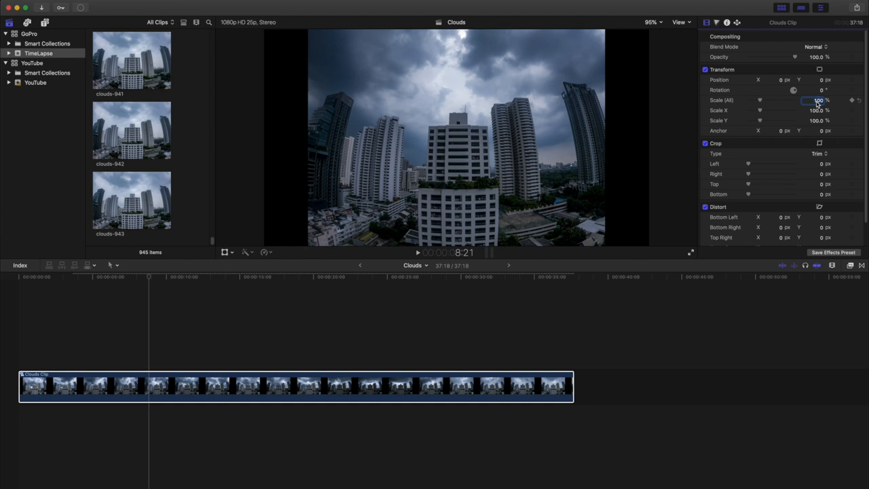
Step: Scale the Clouds Clip to about 134% and set Position X to -120.0
{"action": "left_click_drag", "start_coordinate": [817, 100], "coordinate": [842, 100]}
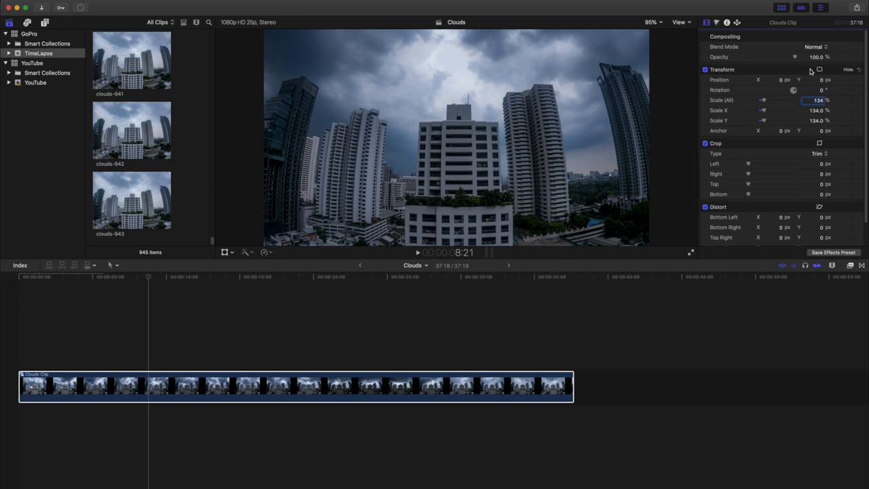
{"action": "type", "text": "-120.0"}
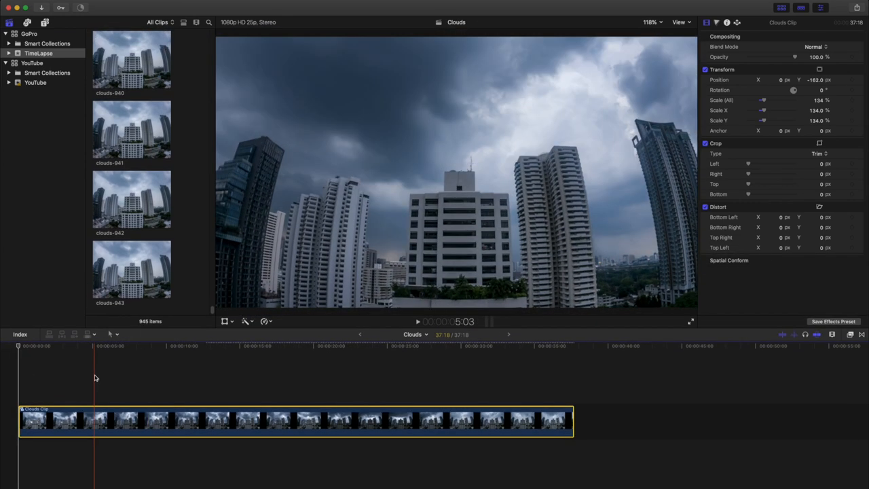
{"action": "left_click", "coordinate": [193, 346]}
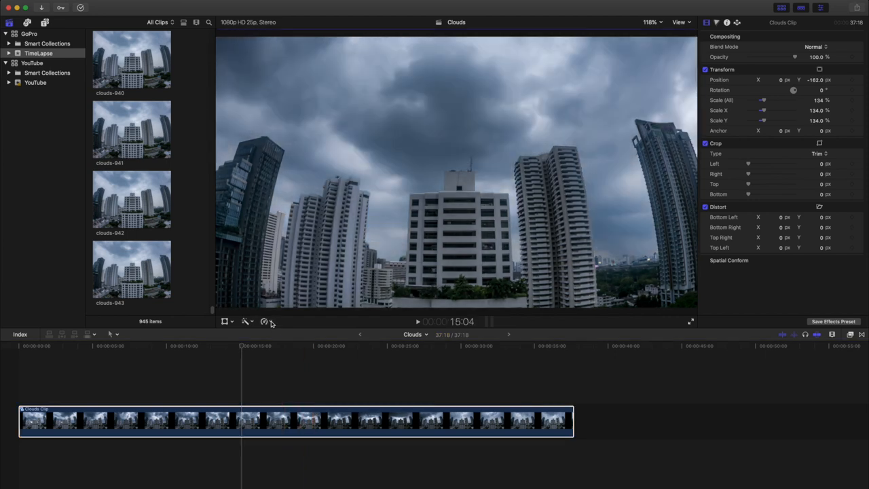
Step: Bring up the Retime menu's Fast speed options for the Clouds Clip
{"action": "left_click", "coordinate": [264, 320]}
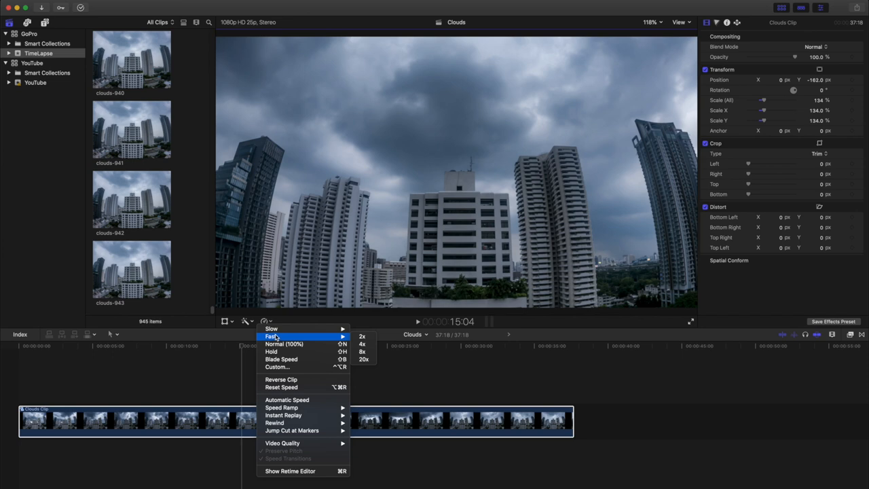